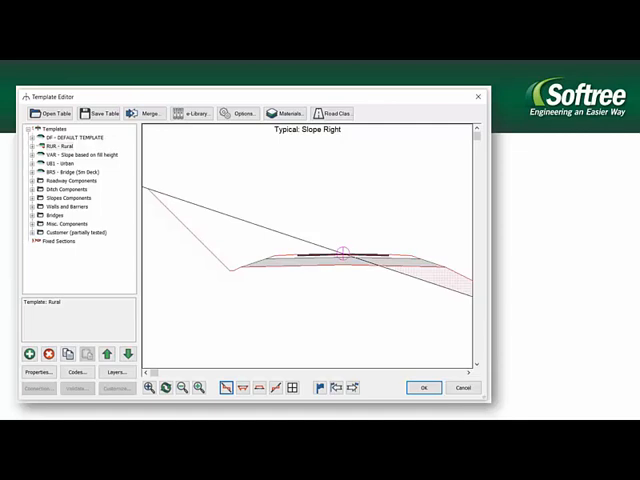
Advance past the Template Editor slide and leave the slideshow for the desktop.
{"action": "left_click", "coordinate": [344, 252]}
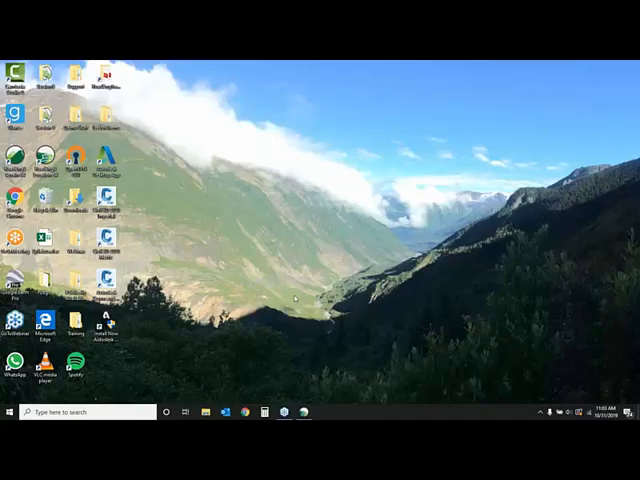
{"action": "mouse_move", "coordinate": [540, 272]}
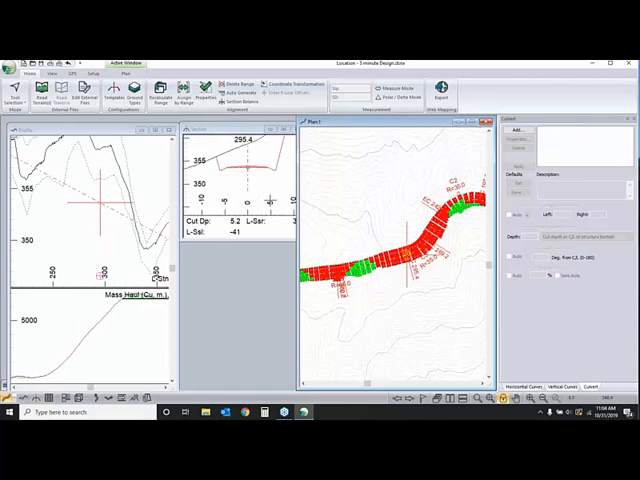
{"action": "mouse_move", "coordinate": [116, 92]}
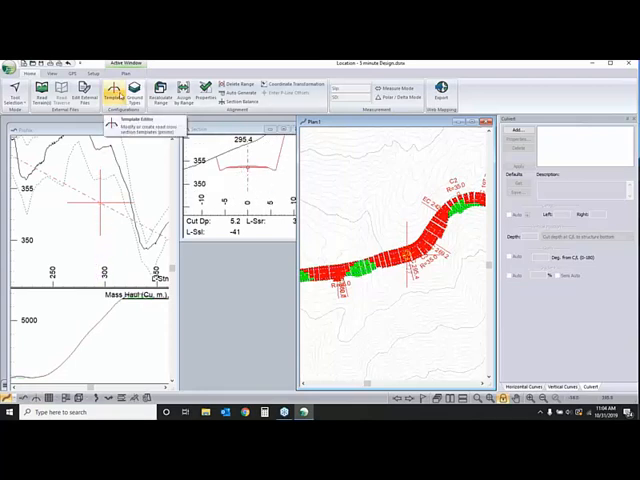
Launch the Template Editor from the ribbon to browse for a template file.
{"action": "left_click", "coordinate": [114, 92]}
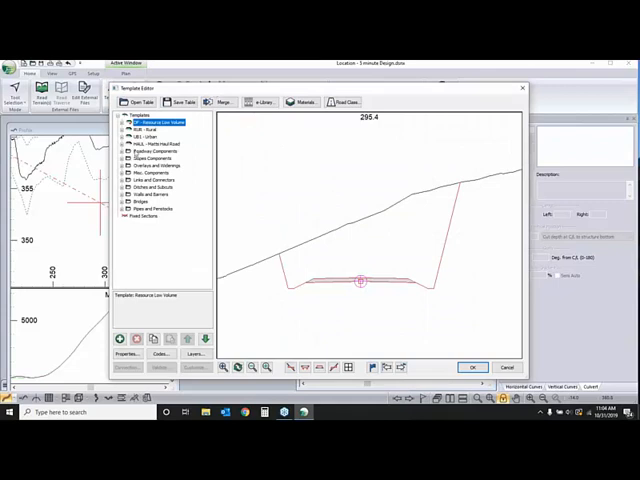
{"action": "mouse_move", "coordinate": [296, 208]}
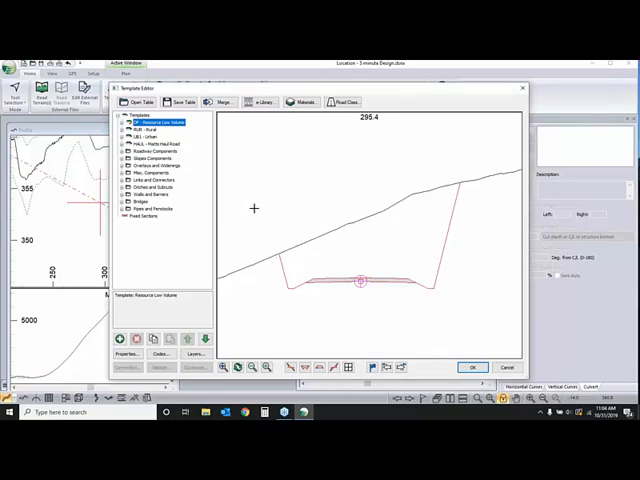
{"action": "mouse_move", "coordinate": [368, 246]}
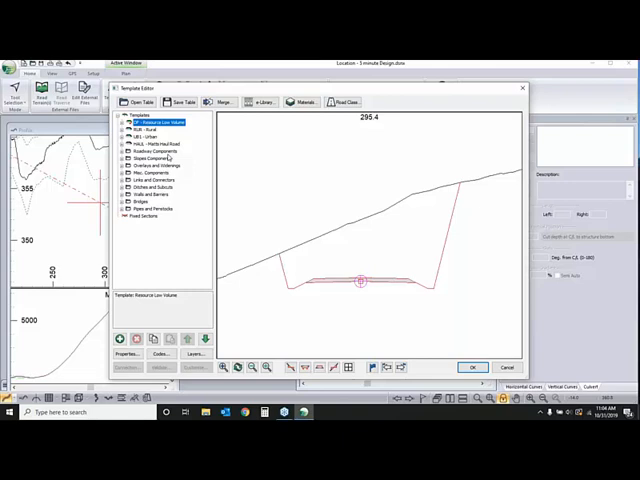
{"action": "mouse_move", "coordinate": [168, 156]}
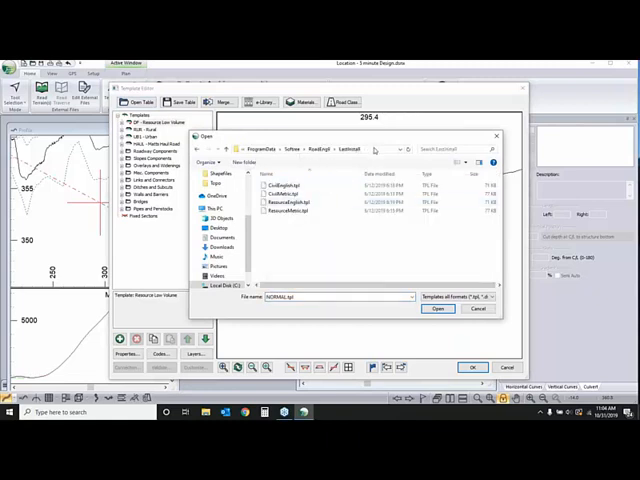
Load the other template file, replacing the current list with its shorter set of templates.
{"action": "left_click", "coordinate": [310, 148]}
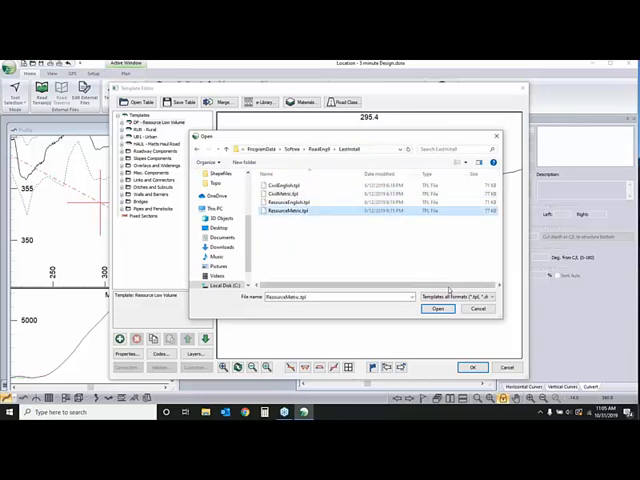
{"action": "left_click", "coordinate": [436, 308]}
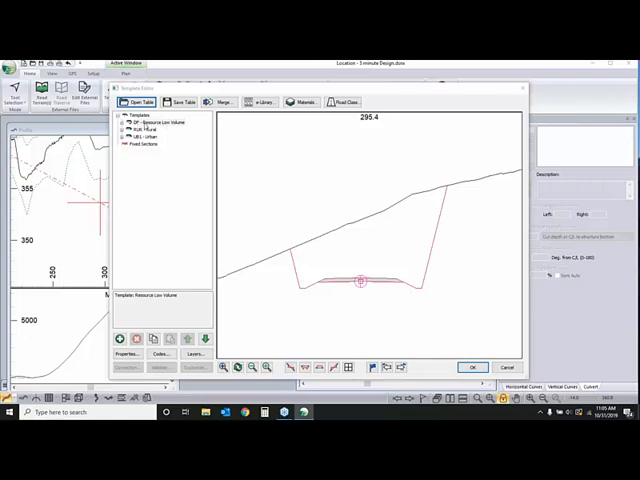
Preview two components of the loaded template on the station 255.4 section.
{"action": "left_click", "coordinate": [148, 132]}
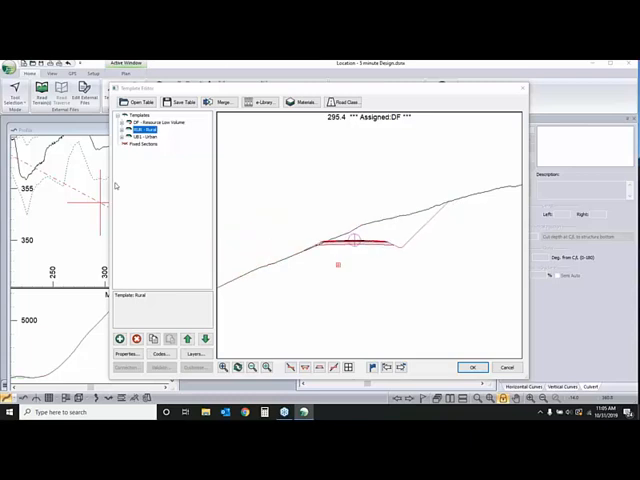
{"action": "left_click", "coordinate": [144, 136]}
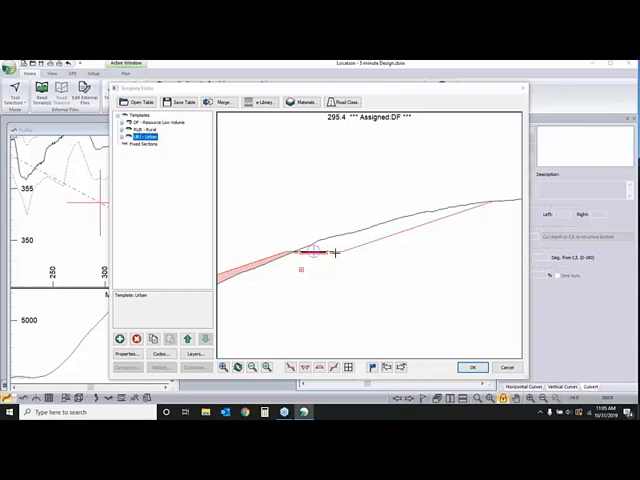
{"action": "mouse_move", "coordinate": [340, 232]}
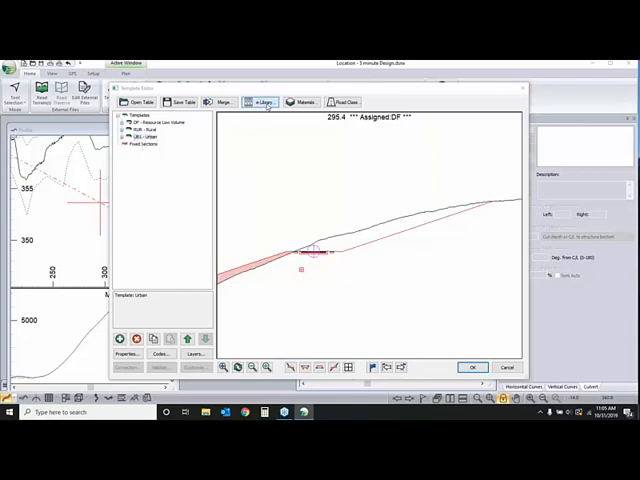
Merge the full range of templates from the other file into the current list.
{"action": "left_click", "coordinate": [262, 100]}
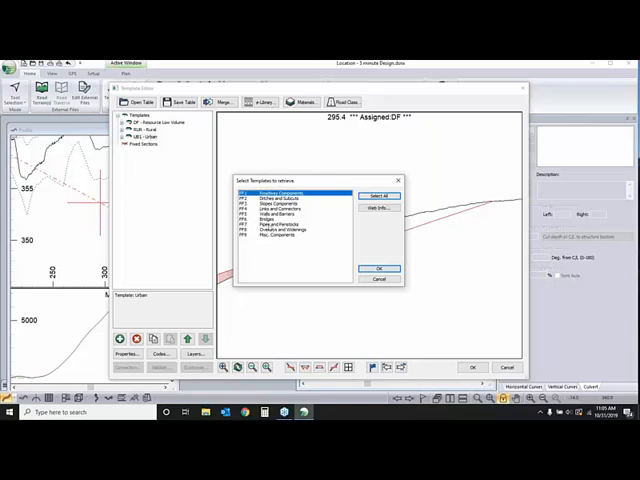
{"action": "left_click", "coordinate": [378, 196]}
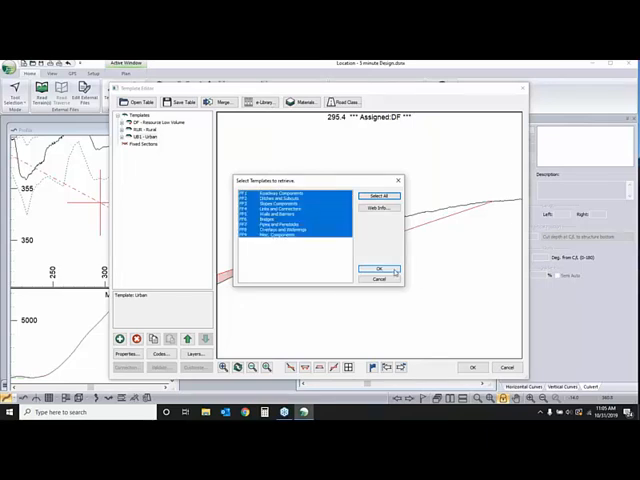
{"action": "left_click", "coordinate": [376, 268]}
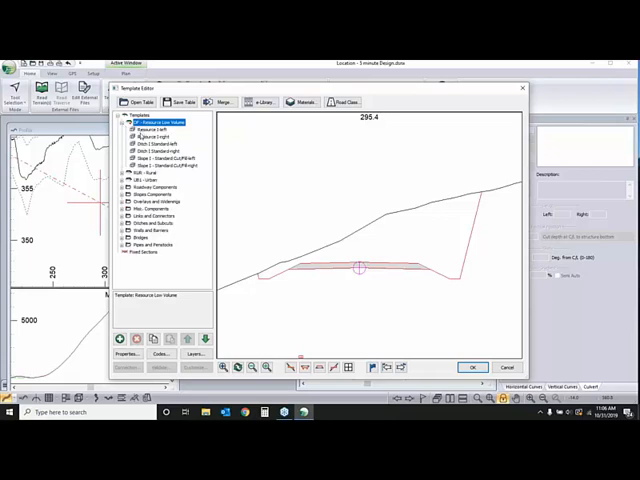
Inspect the shapes of two merged components in the section preview.
{"action": "left_click", "coordinate": [156, 130]}
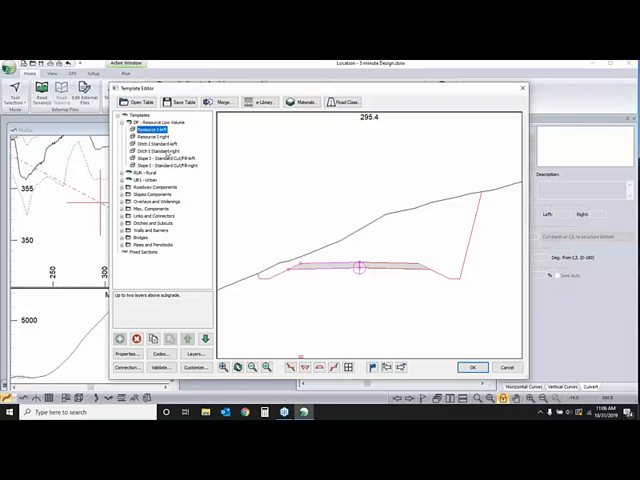
{"action": "mouse_move", "coordinate": [320, 260]}
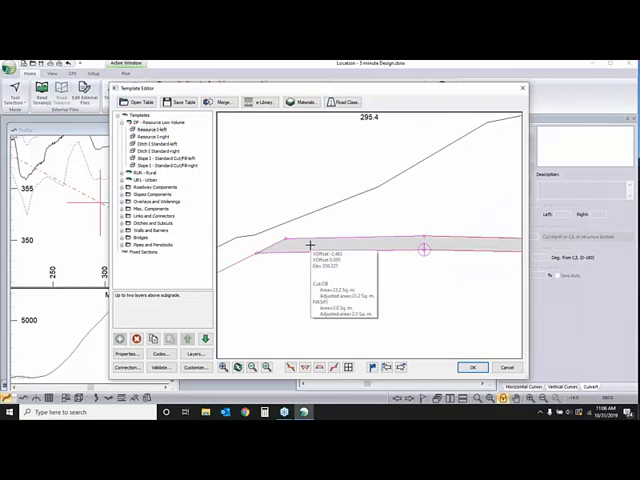
{"action": "left_click", "coordinate": [156, 150]}
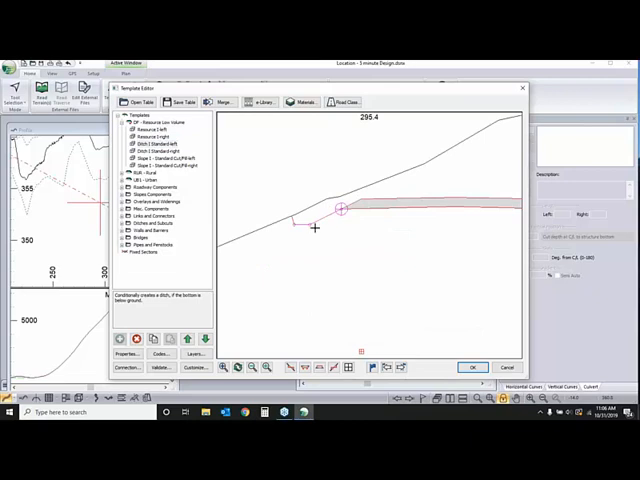
Preview two more merged components across the whole road section at 255.4.
{"action": "left_click", "coordinate": [160, 158]}
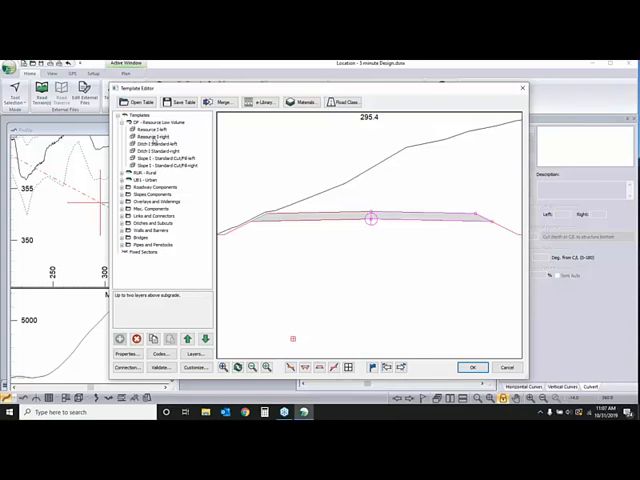
{"action": "left_click", "coordinate": [160, 136]}
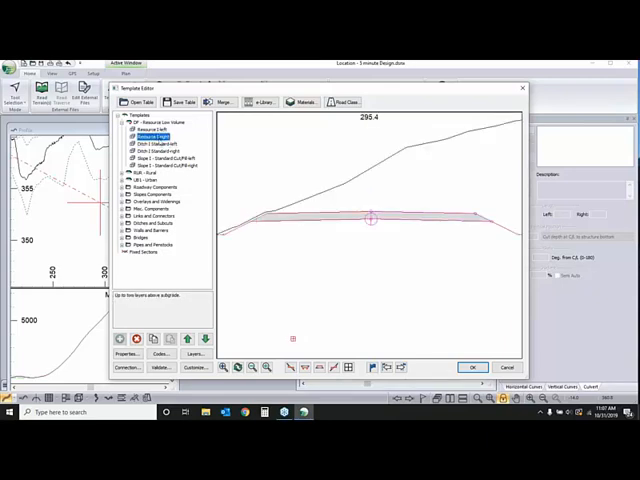
Insert a new component into the template via the tree context menu.
{"action": "right_click", "coordinate": [158, 136]}
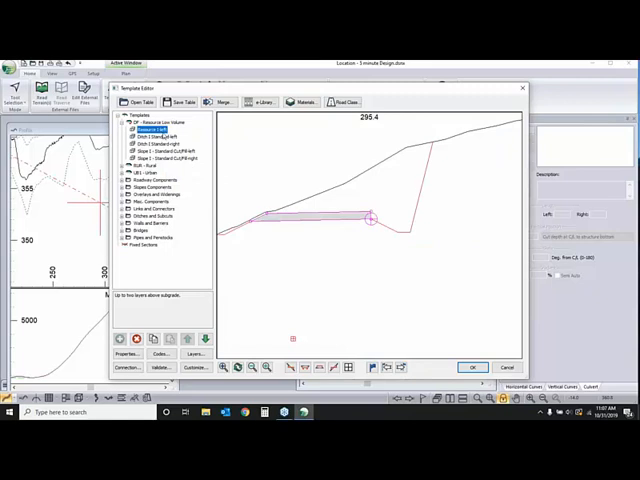
{"action": "right_click", "coordinate": [164, 130]}
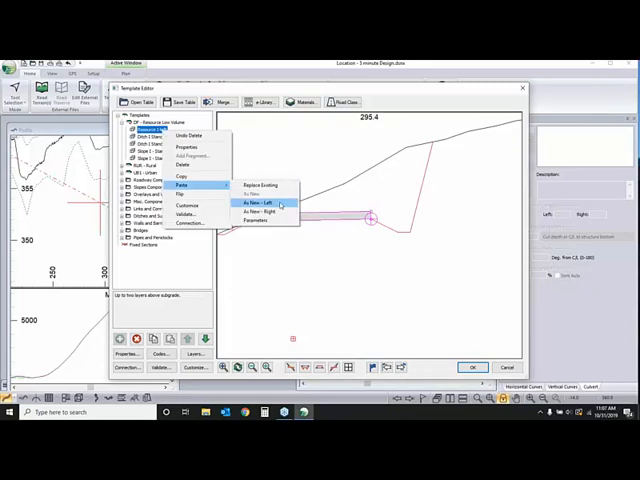
{"action": "left_click", "coordinate": [258, 204]}
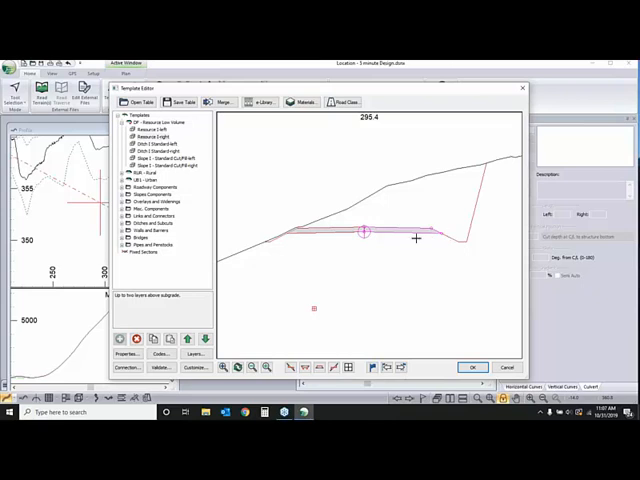
Add a fill layer component beneath the road surface, reviewing neighbouring components.
{"action": "right_click", "coordinate": [150, 160]}
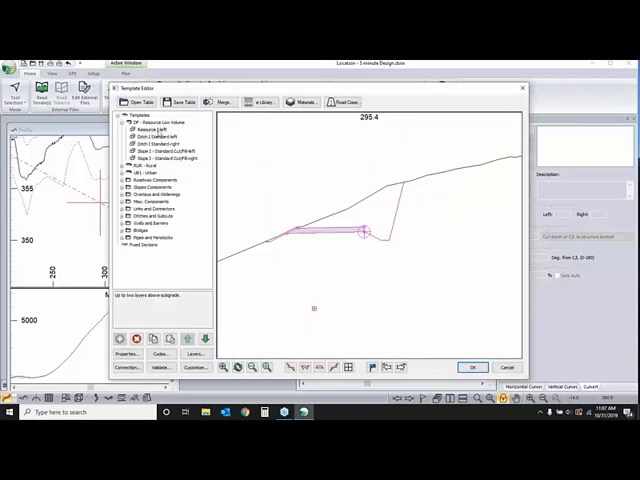
{"action": "left_click", "coordinate": [150, 128]}
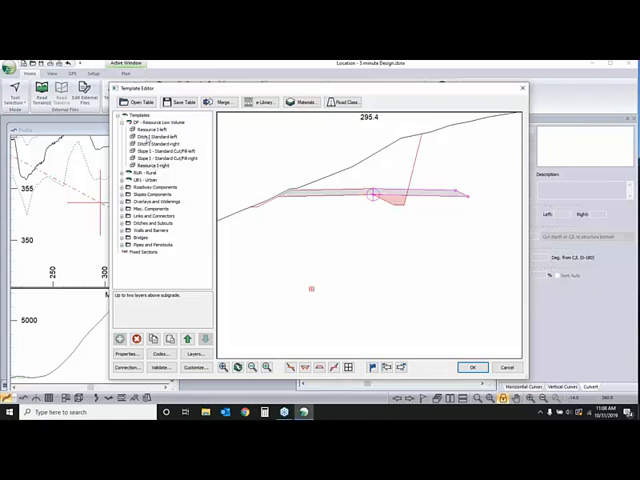
{"action": "left_click", "coordinate": [156, 144]}
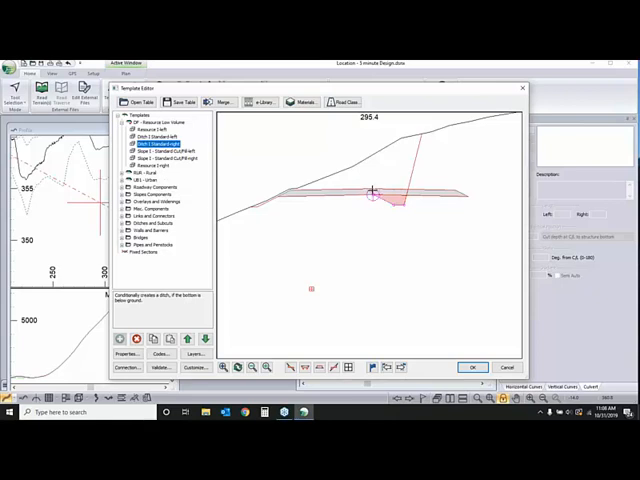
{"action": "left_click", "coordinate": [152, 164]}
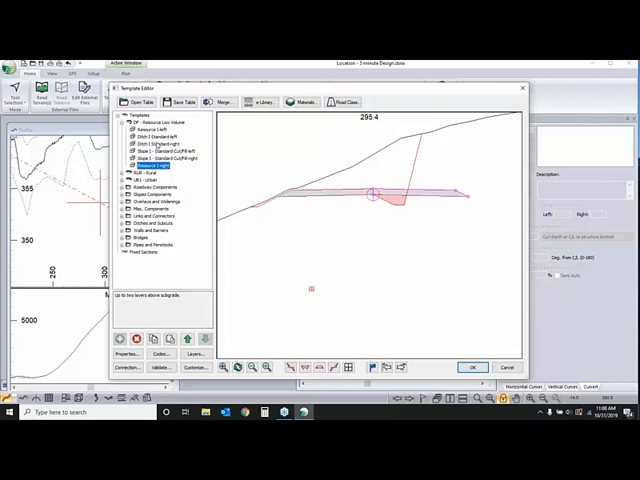
{"action": "left_click", "coordinate": [150, 144]}
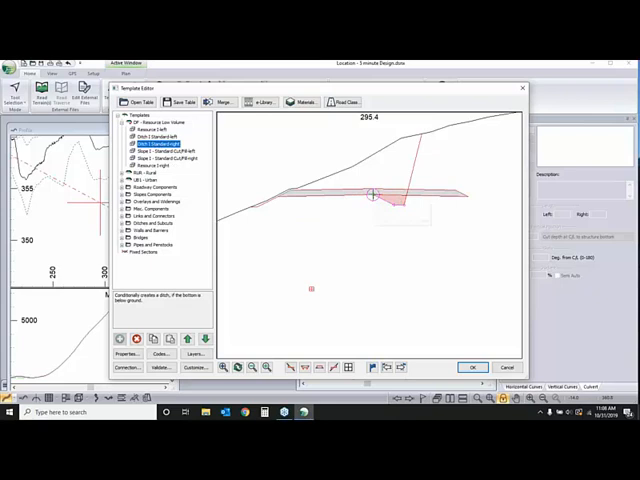
{"action": "left_click", "coordinate": [156, 164]}
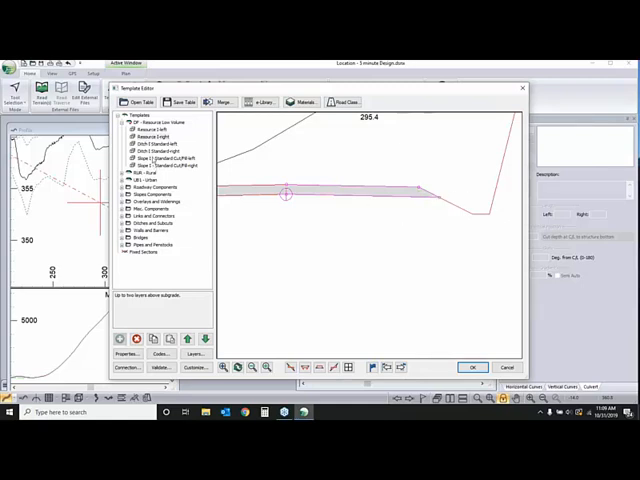
Create a connection point with its offset settings and place it at the fill layer's edge.
{"action": "left_click", "coordinate": [160, 150]}
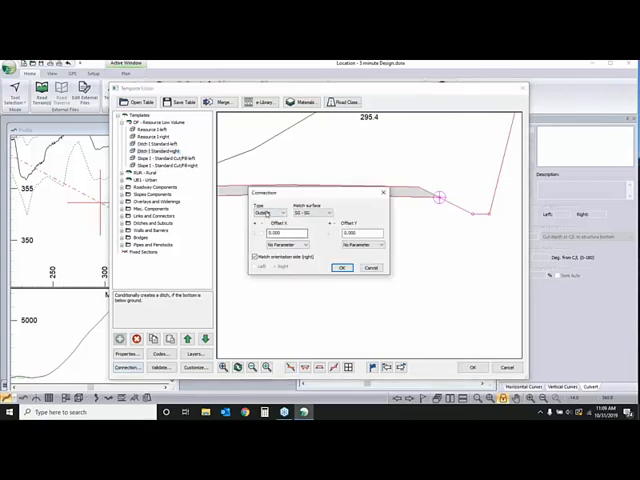
{"action": "left_click", "coordinate": [268, 212]}
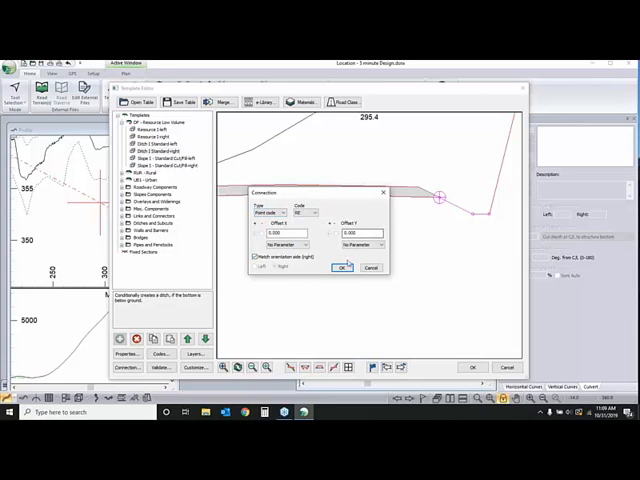
{"action": "left_click", "coordinate": [344, 268]}
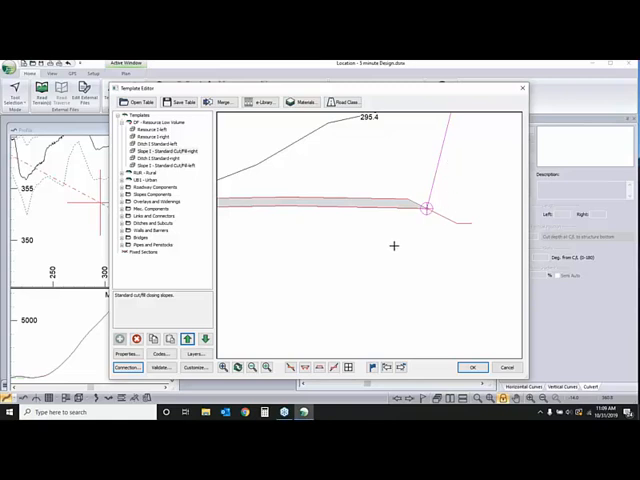
{"action": "left_click", "coordinate": [160, 164]}
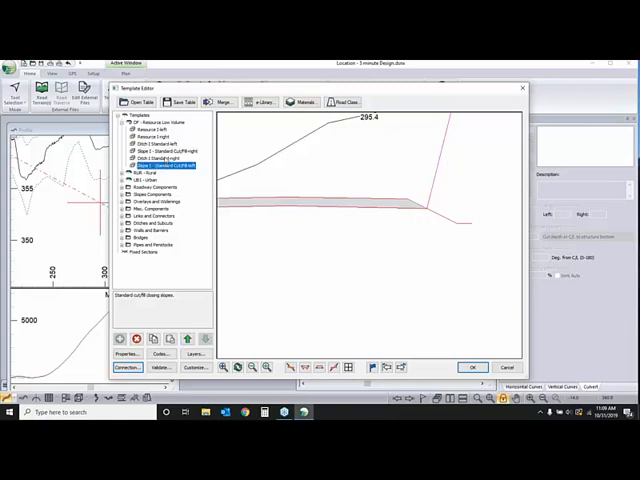
Switch the section preview between two different ground profiles to test the fill layer template.
{"action": "right_click", "coordinate": [152, 158]}
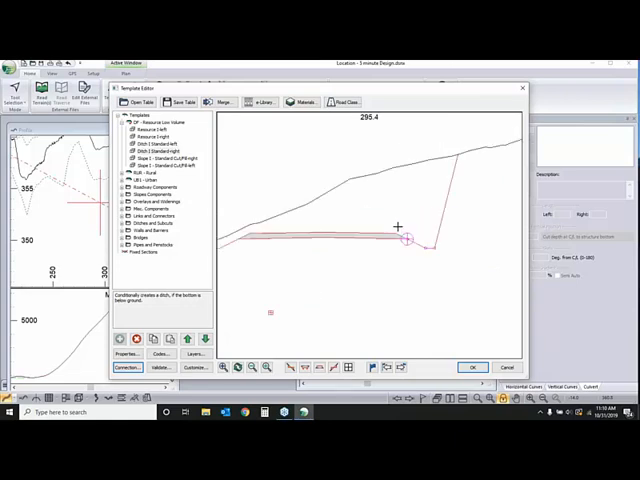
{"action": "mouse_move", "coordinate": [340, 216]}
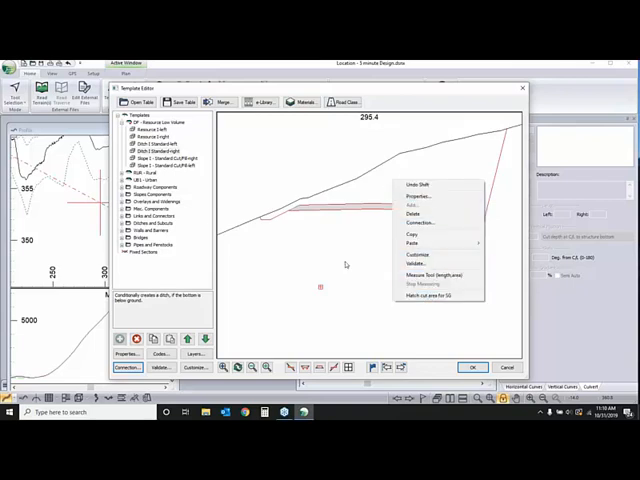
{"action": "mouse_move", "coordinate": [436, 304]}
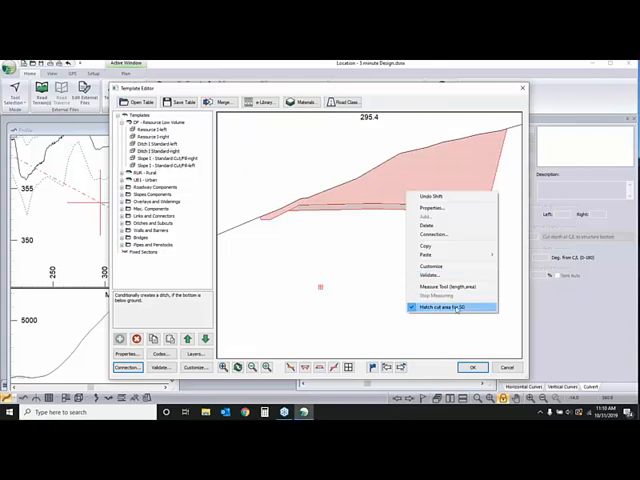
{"action": "left_click", "coordinate": [448, 308]}
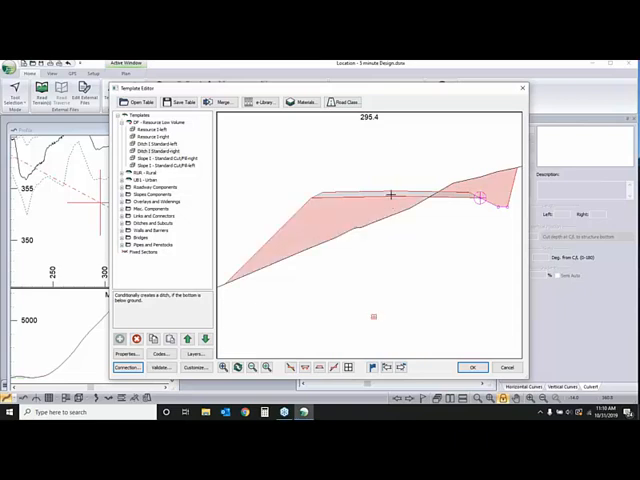
{"action": "right_click", "coordinate": [480, 196]}
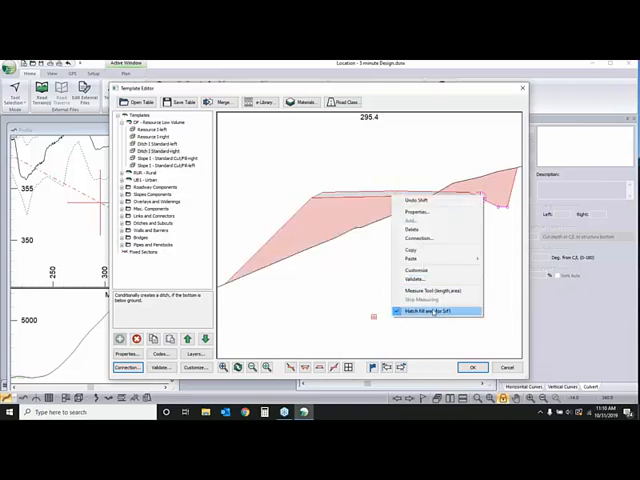
{"action": "left_click", "coordinate": [432, 312]}
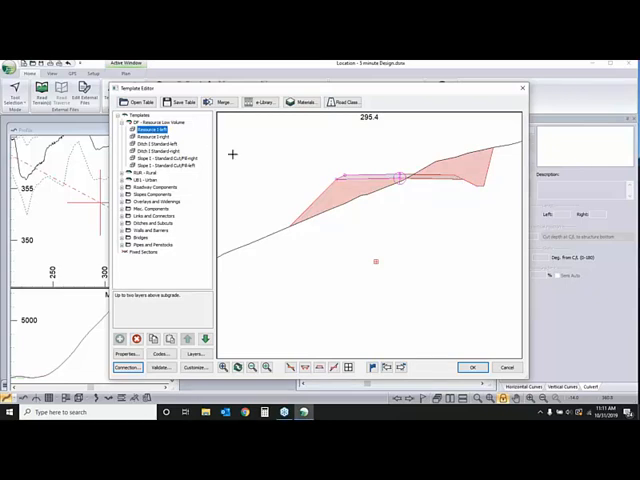
{"action": "mouse_move", "coordinate": [228, 192]}
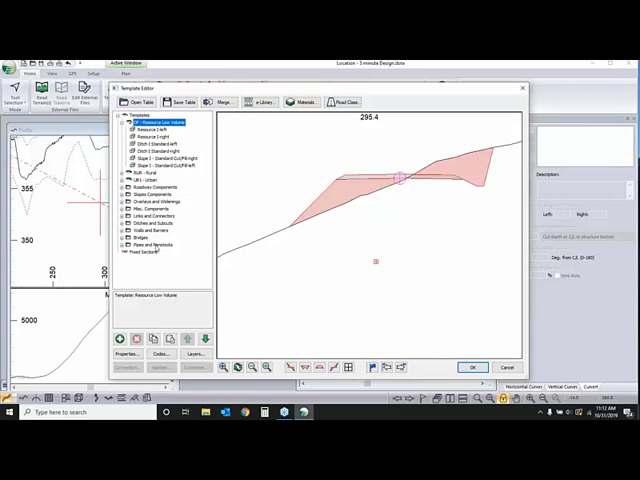
Paste a copy of the template into the list and confirm its edited properties.
{"action": "right_click", "coordinate": [148, 244]}
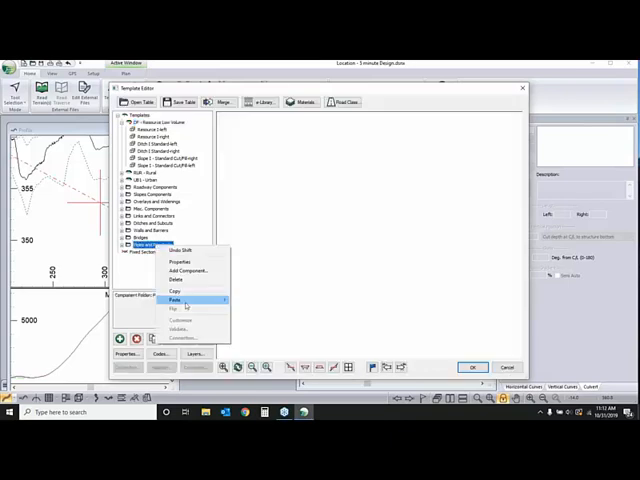
{"action": "left_click", "coordinate": [176, 300]}
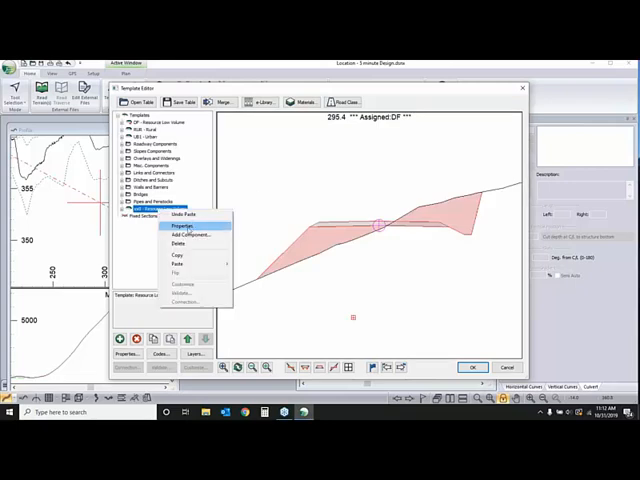
{"action": "left_click", "coordinate": [188, 234]}
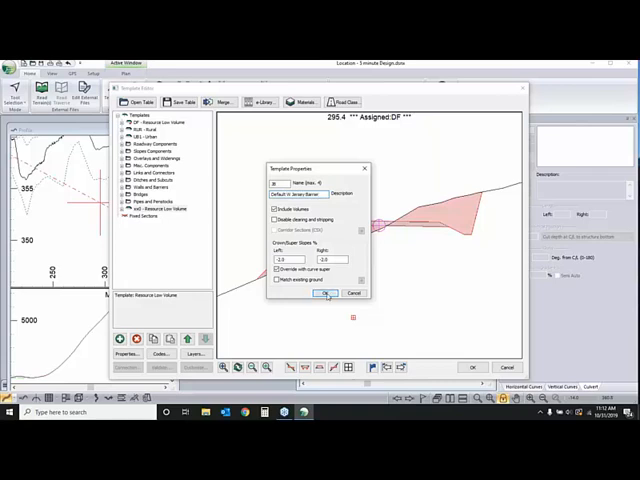
{"action": "left_click", "coordinate": [328, 294]}
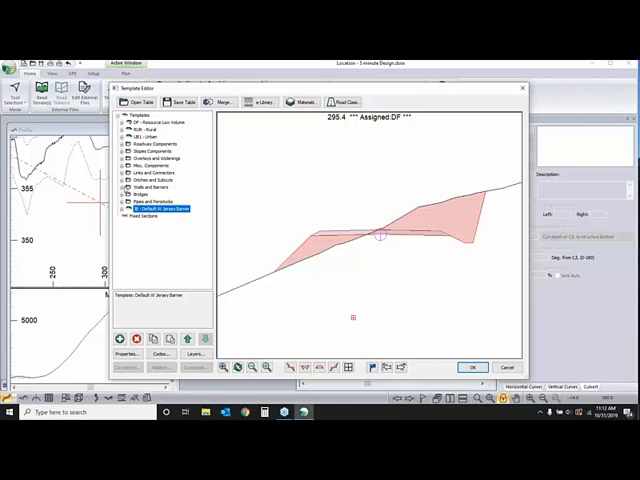
Paste the jersey barrier component into the copied template at the chosen position.
{"action": "left_click", "coordinate": [120, 188]}
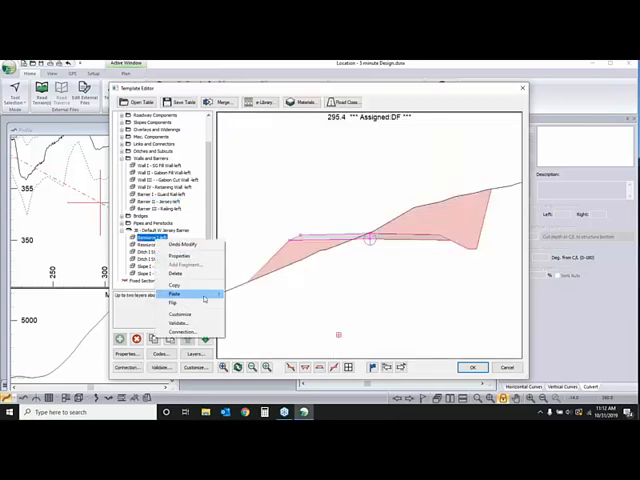
{"action": "left_click", "coordinate": [176, 292]}
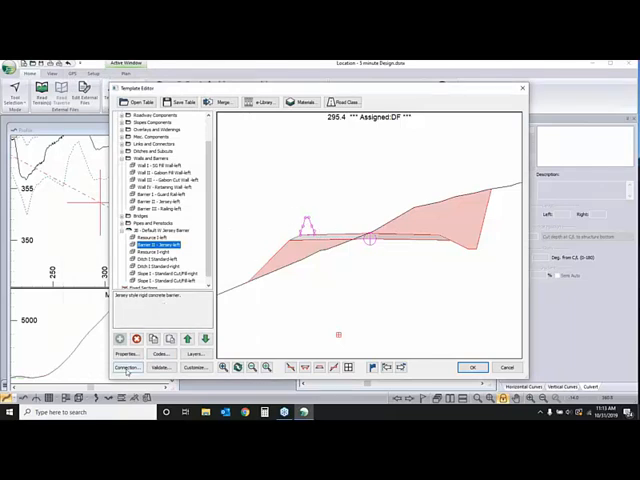
Define the barrier's connection to the road edge by choosing a connection type and confirming.
{"action": "left_click", "coordinate": [126, 368]}
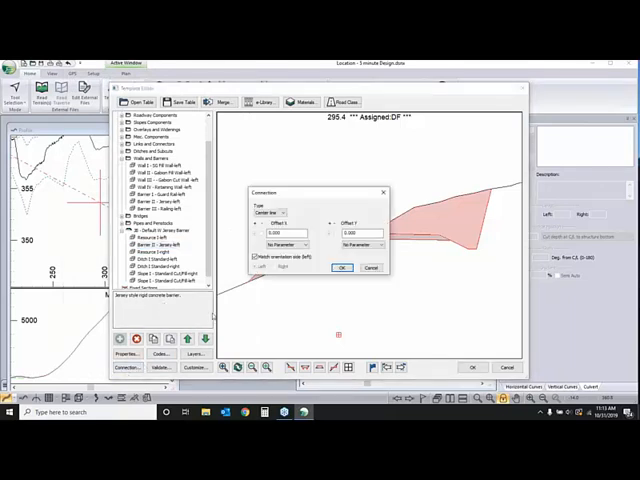
{"action": "left_click", "coordinate": [280, 212]}
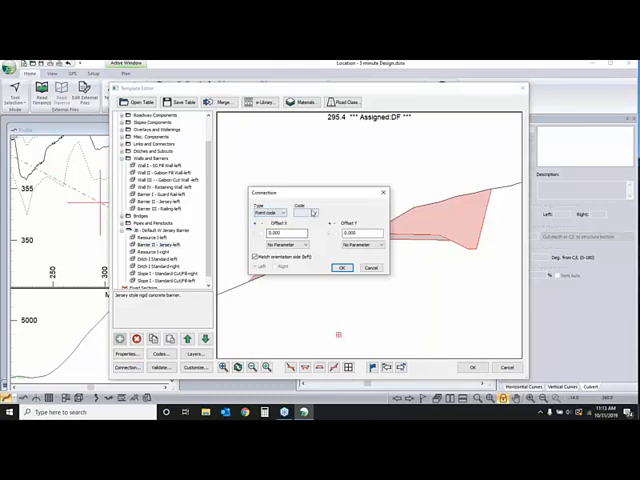
{"action": "left_click", "coordinate": [314, 208]}
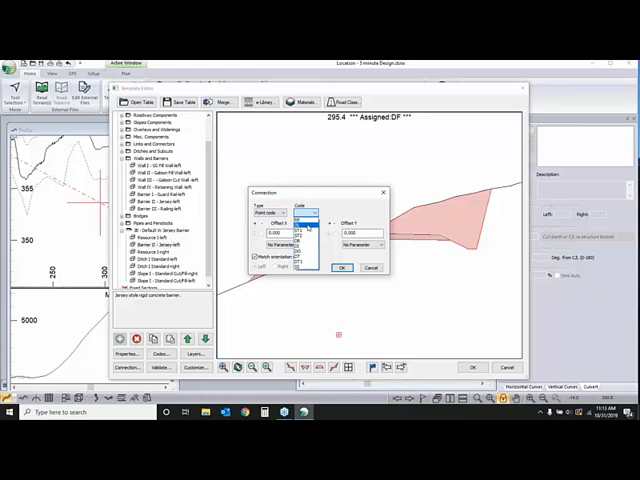
{"action": "left_click", "coordinate": [308, 212]}
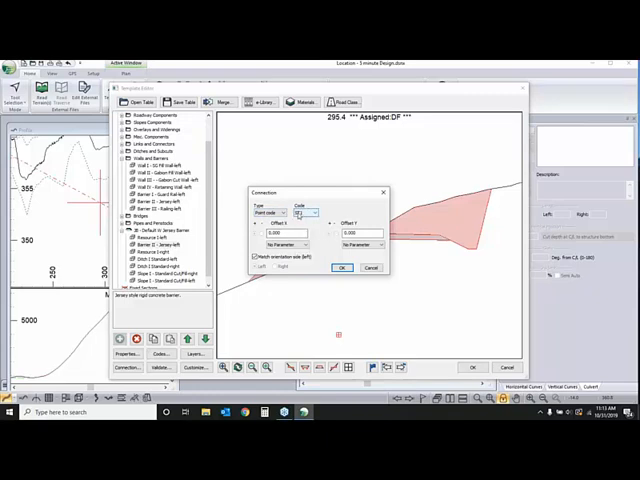
{"action": "left_click", "coordinate": [316, 212]}
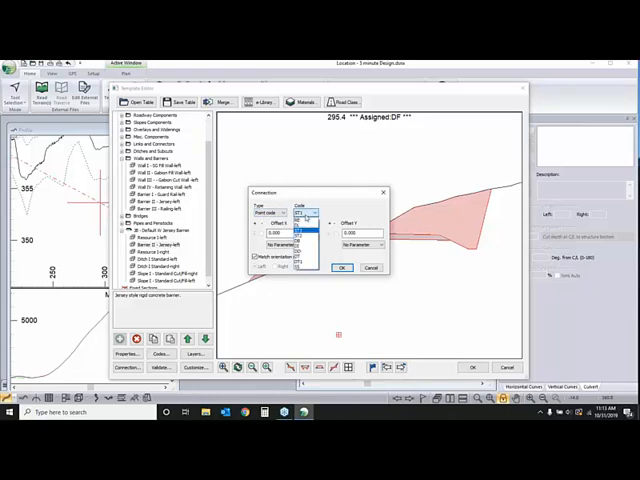
{"action": "left_click", "coordinate": [312, 212]}
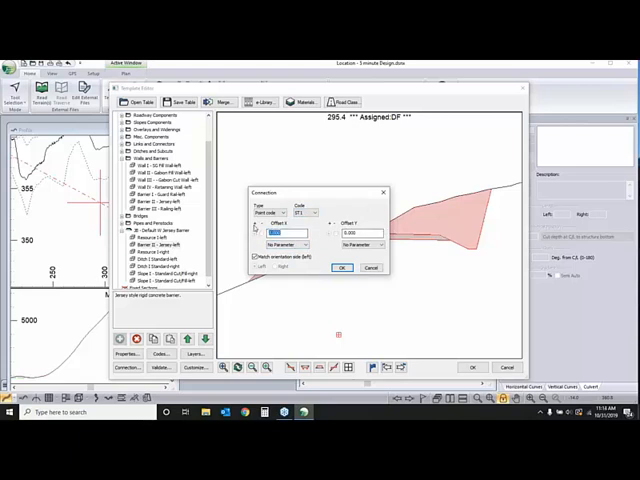
{"action": "left_click", "coordinate": [284, 230]}
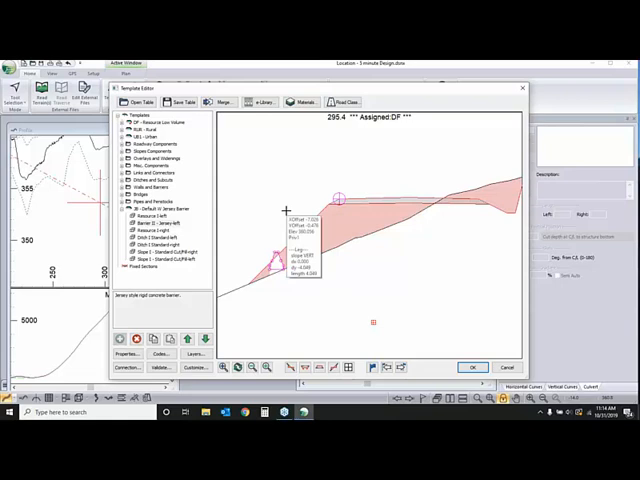
{"action": "mouse_move", "coordinate": [292, 204]}
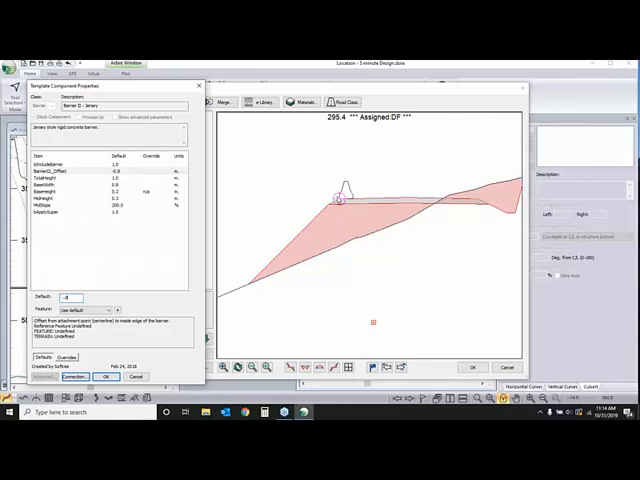
{"action": "mouse_move", "coordinate": [348, 296]}
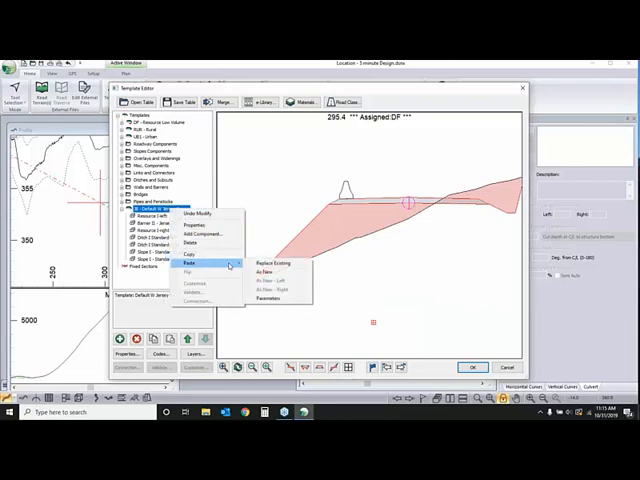
Select another component of the copied template in the tree.
{"action": "left_click", "coordinate": [264, 272]}
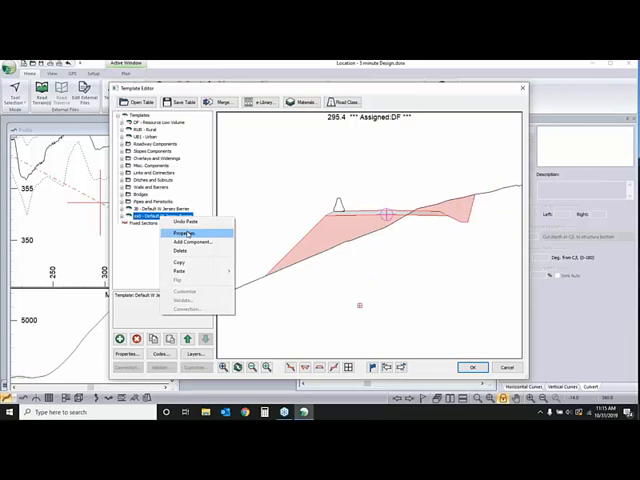
{"action": "left_click", "coordinate": [184, 222]}
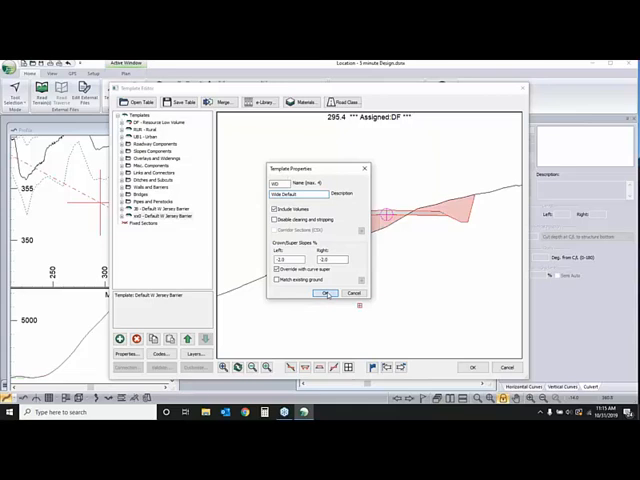
{"action": "left_click", "coordinate": [326, 292]}
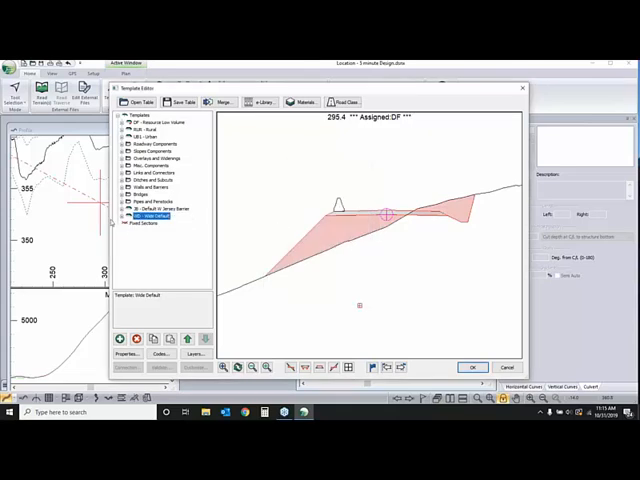
Add a new layer component to the template and set its parameter to 12.
{"action": "right_click", "coordinate": [148, 228]}
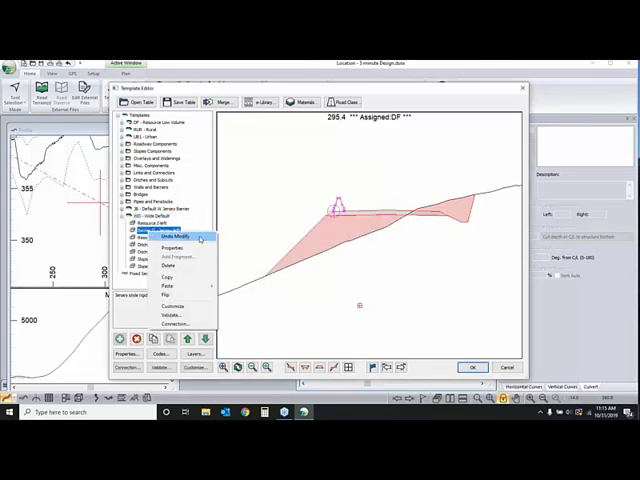
{"action": "mouse_move", "coordinate": [170, 266]}
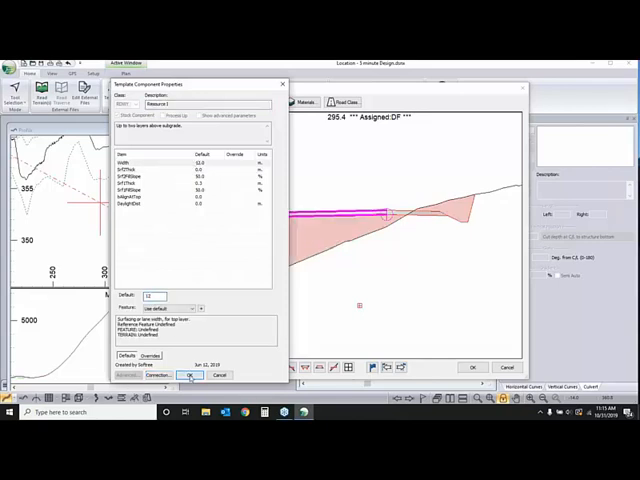
{"action": "left_click", "coordinate": [188, 376]}
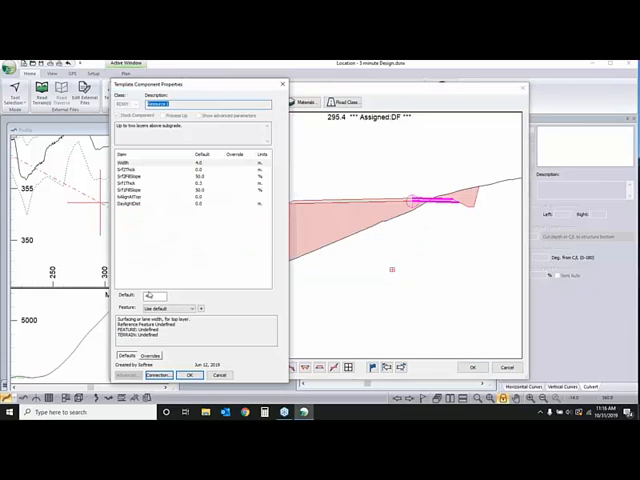
{"action": "type", "text": "12"}
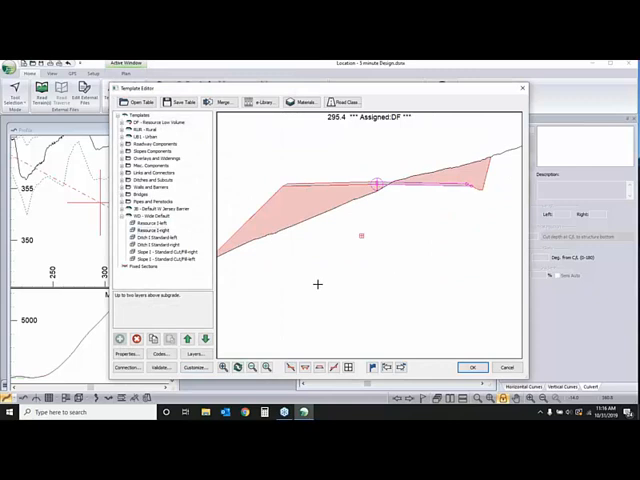
{"action": "mouse_move", "coordinate": [352, 228]}
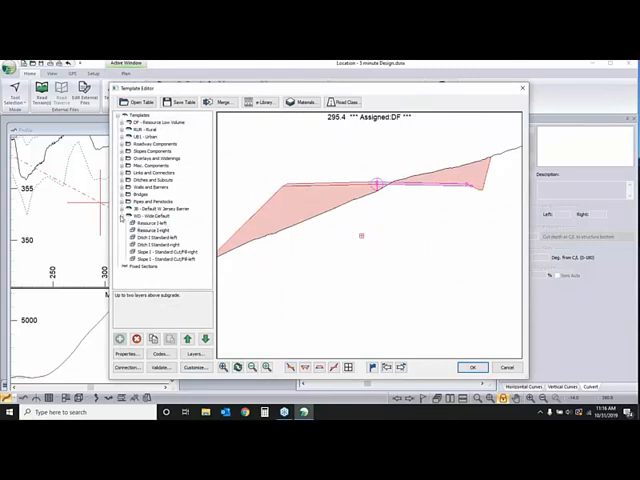
Select the next component in the template tree for adding further components.
{"action": "left_click", "coordinate": [150, 216]}
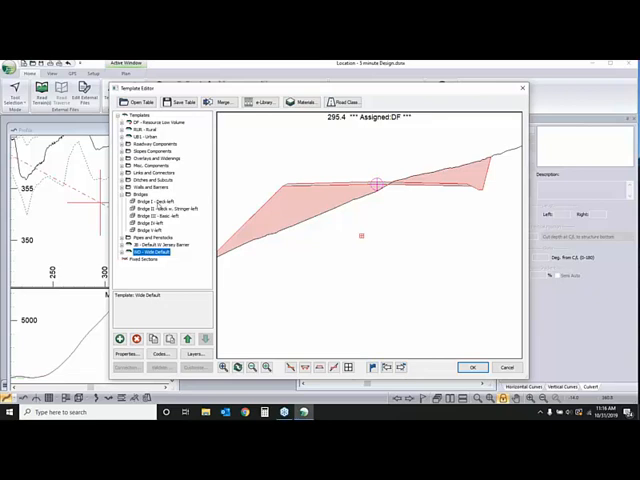
Draw a rectangular deck component in the section and apply the chosen context option to it.
{"action": "left_click", "coordinate": [156, 200]}
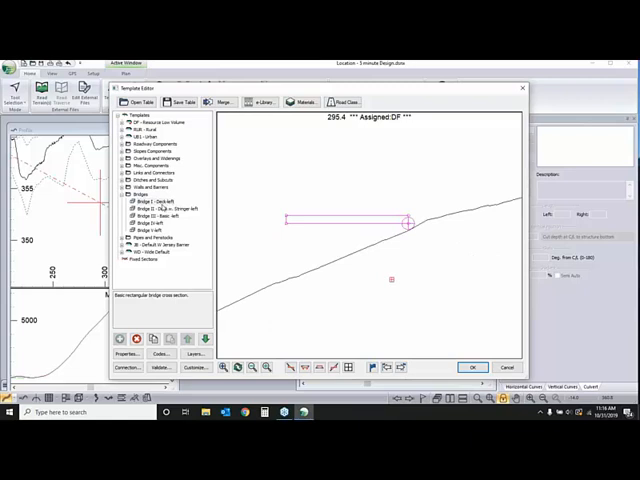
{"action": "mouse_move", "coordinate": [160, 208]}
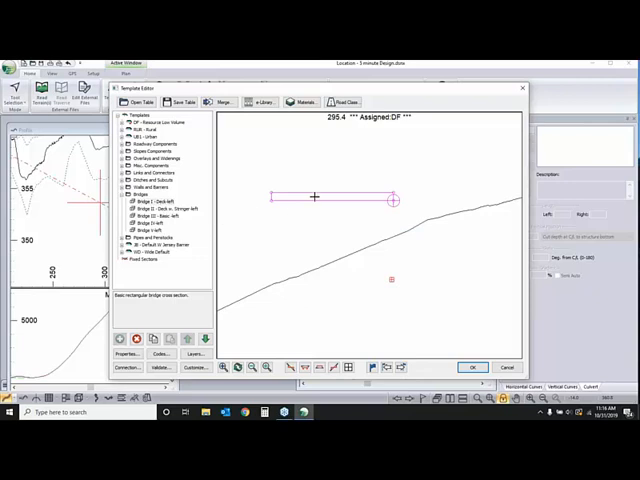
{"action": "right_click", "coordinate": [316, 196]}
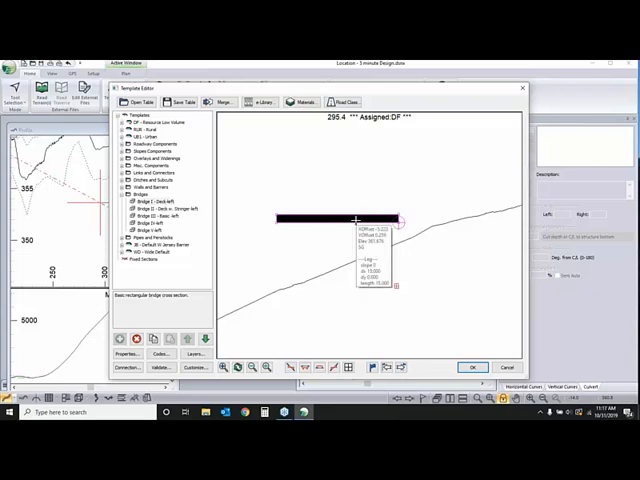
{"action": "right_click", "coordinate": [356, 218]}
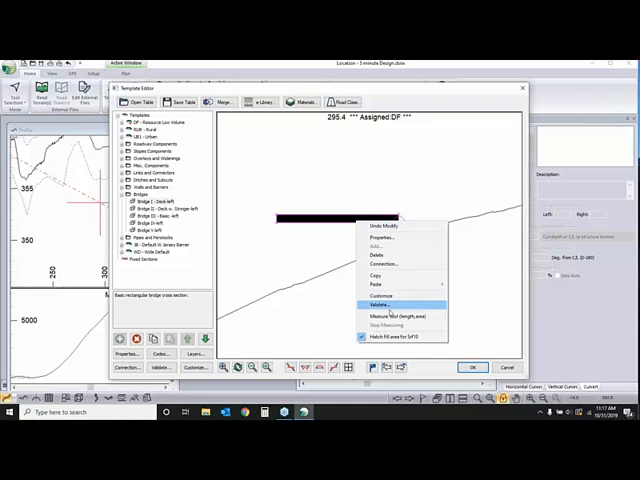
{"action": "mouse_move", "coordinate": [400, 336]}
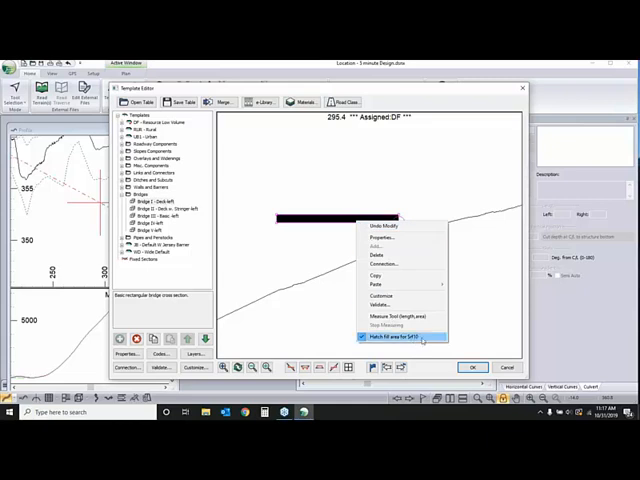
{"action": "left_click", "coordinate": [396, 336]}
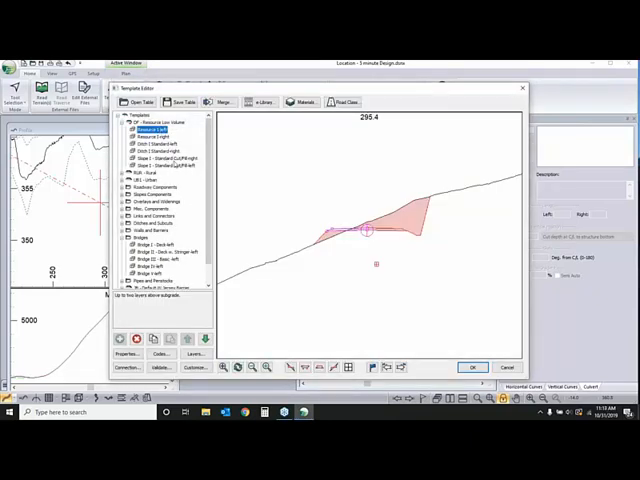
Edit and confirm the right-side slope component's properties.
{"action": "left_click", "coordinate": [156, 158]}
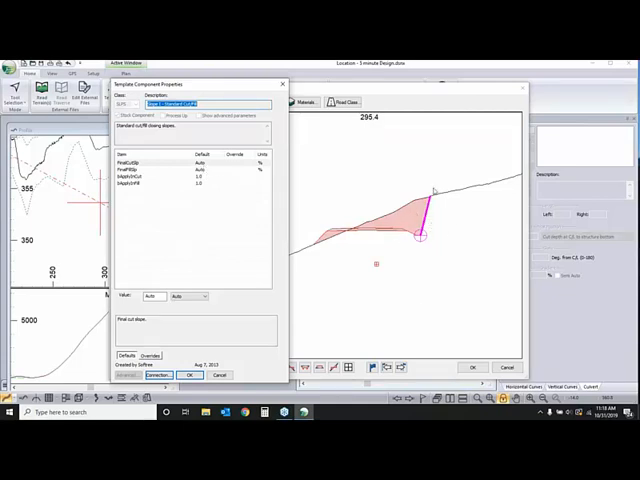
{"action": "mouse_move", "coordinate": [448, 212]}
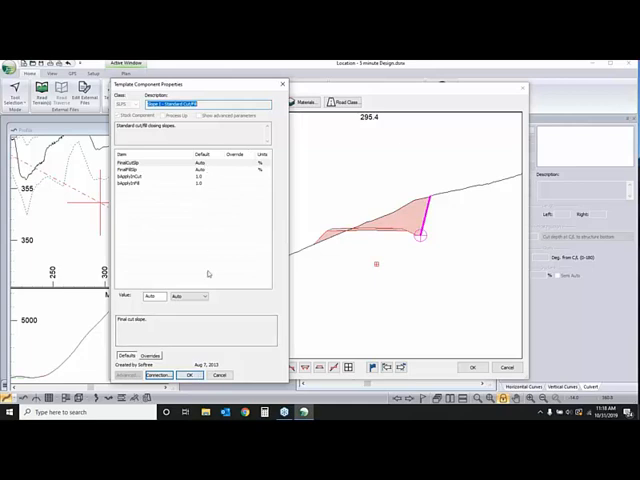
{"action": "left_click", "coordinate": [204, 296]}
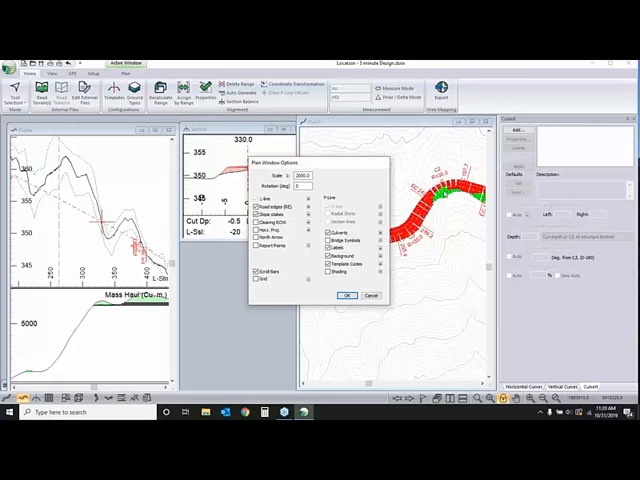
Assign the bridge override template over the station range and accept the recalculation.
{"action": "left_click", "coordinate": [348, 296]}
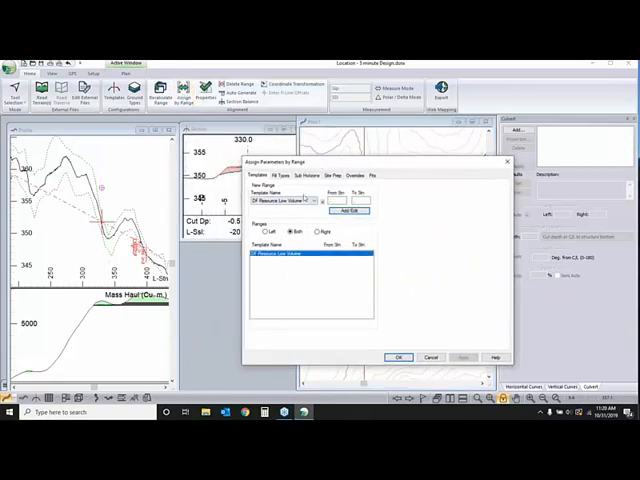
{"action": "left_click", "coordinate": [318, 200]}
{"action": "type", "text": "350"}
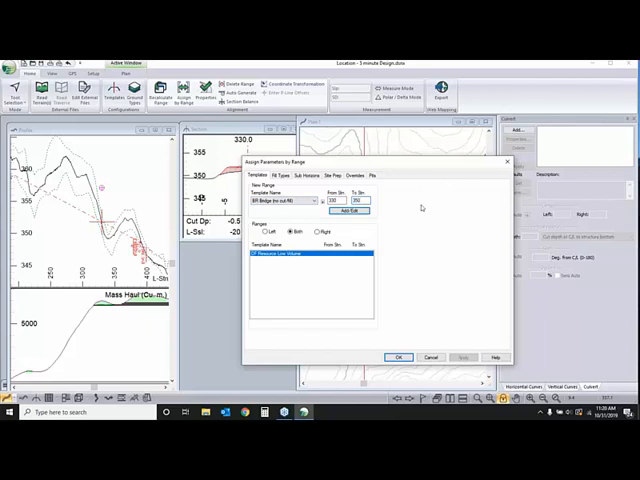
{"action": "left_click", "coordinate": [348, 212]}
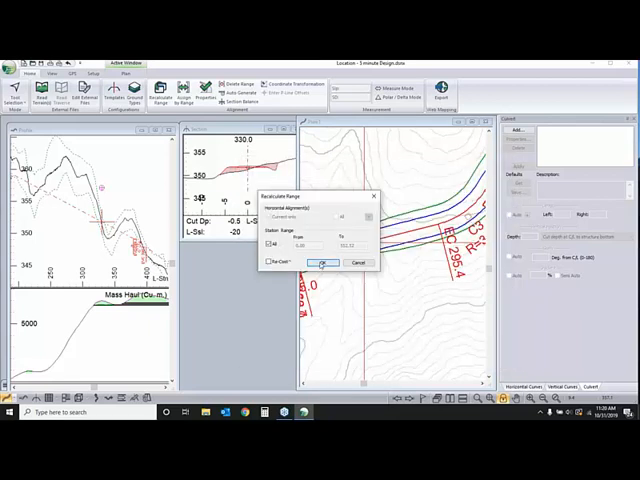
{"action": "left_click", "coordinate": [324, 264]}
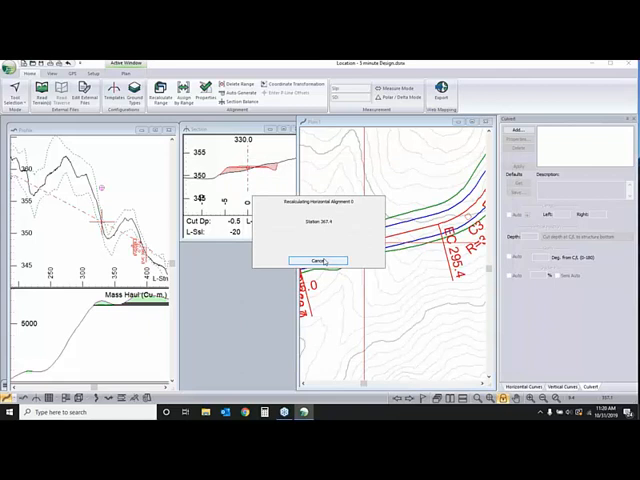
{"action": "left_click", "coordinate": [316, 260]}
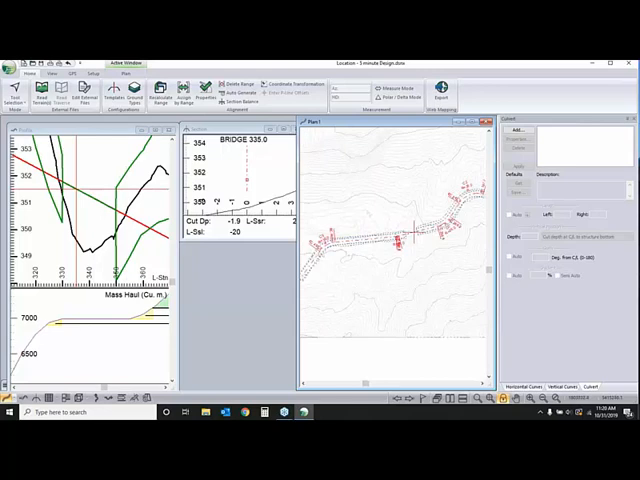
Dismiss the alignment warning at the bridge section near station 335.0.
{"action": "right_click", "coordinate": [400, 236]}
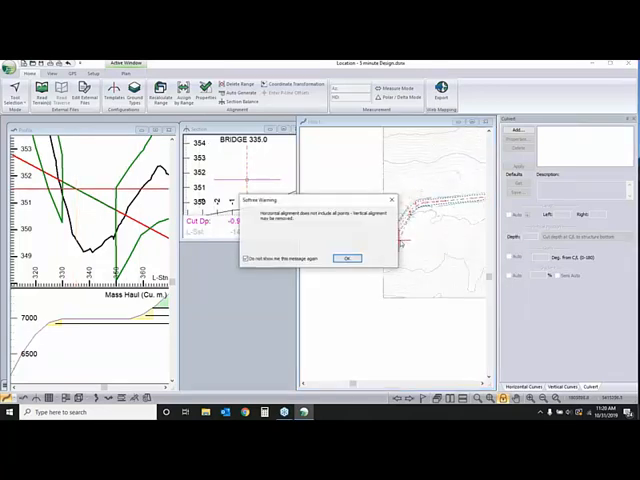
{"action": "left_click", "coordinate": [346, 258]}
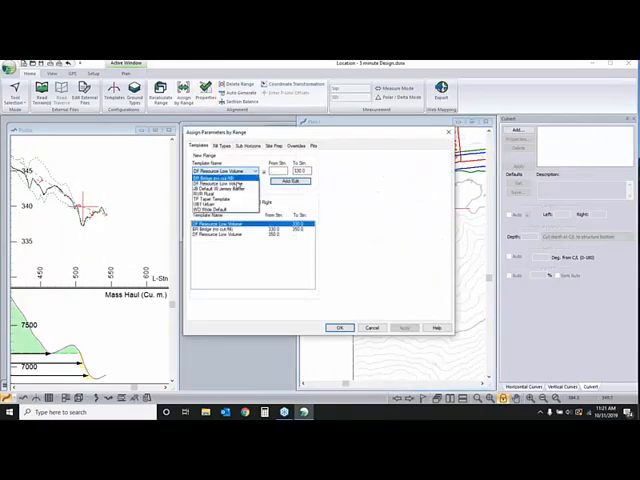
Add a third template entry over its From/To station range in Assign Parameters by Range.
{"action": "left_click", "coordinate": [224, 200]}
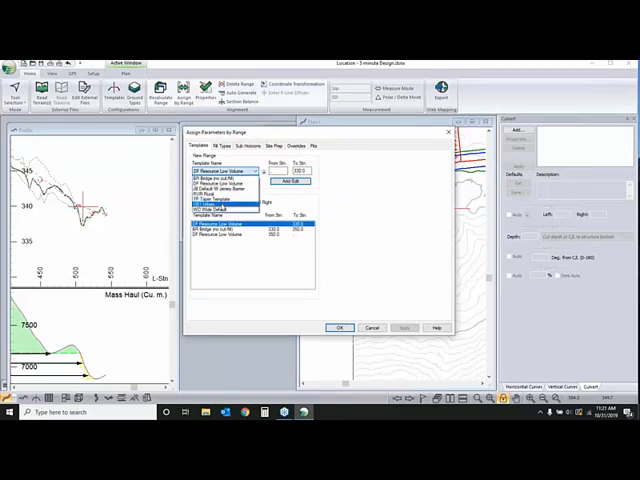
{"action": "left_click", "coordinate": [220, 210]}
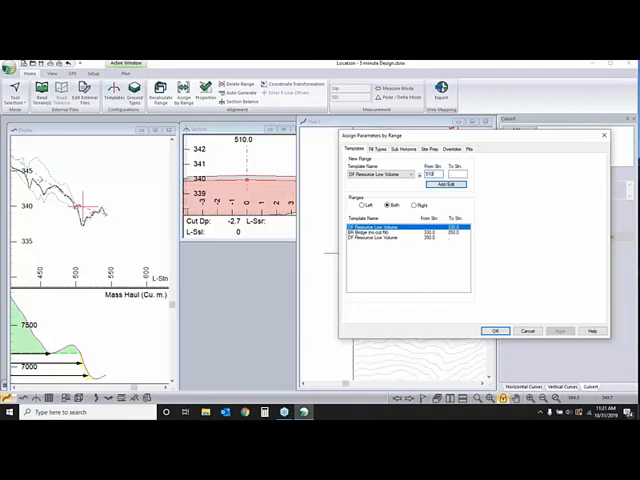
{"action": "left_click", "coordinate": [412, 172]}
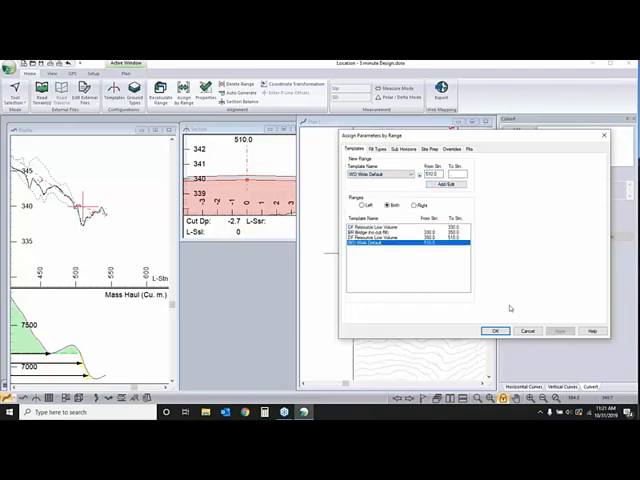
{"action": "left_click", "coordinate": [494, 330]}
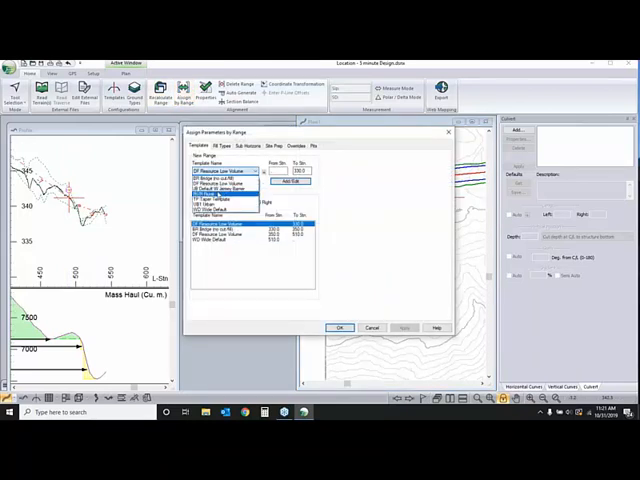
Add another template range and confirm recalculating the affected stretch of road.
{"action": "left_click", "coordinate": [220, 192]}
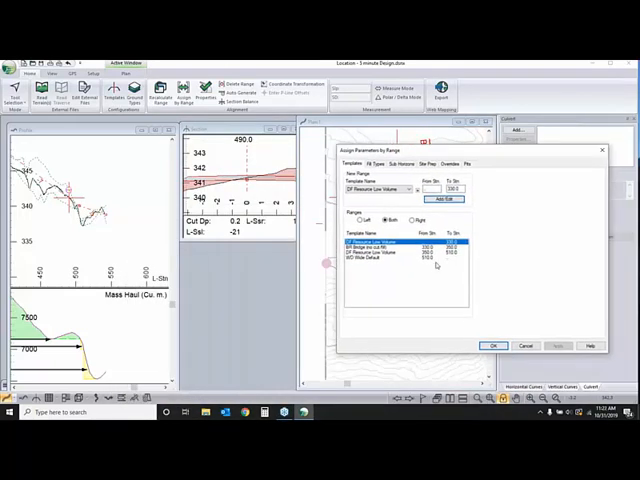
{"action": "left_click", "coordinate": [416, 190]}
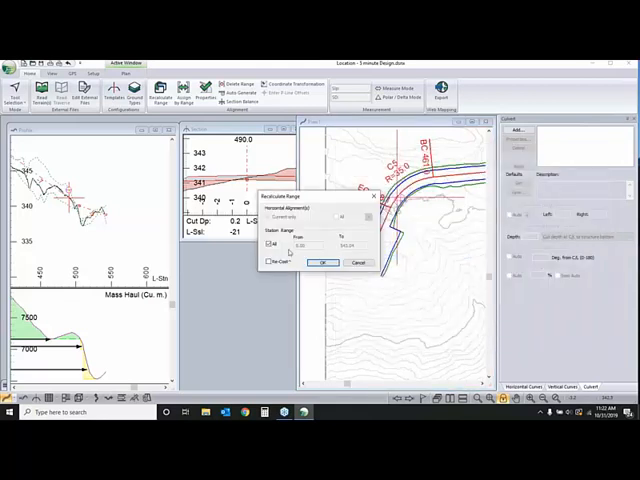
{"action": "left_click", "coordinate": [322, 262]}
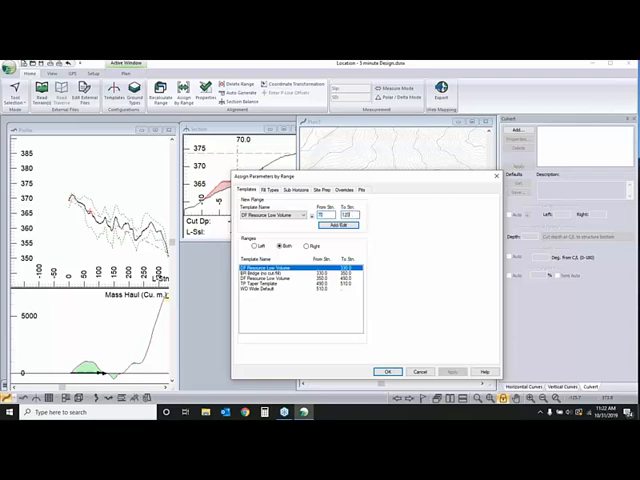
Assign a different template to a new station range and recalculate the horizontal alignment.
{"action": "left_click", "coordinate": [312, 216]}
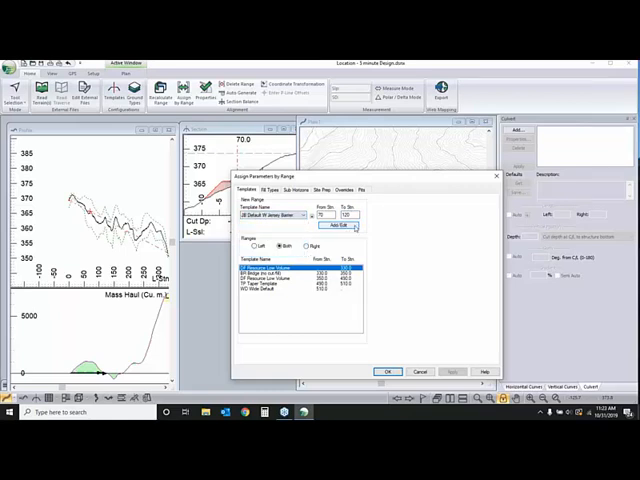
{"action": "left_click", "coordinate": [348, 228]}
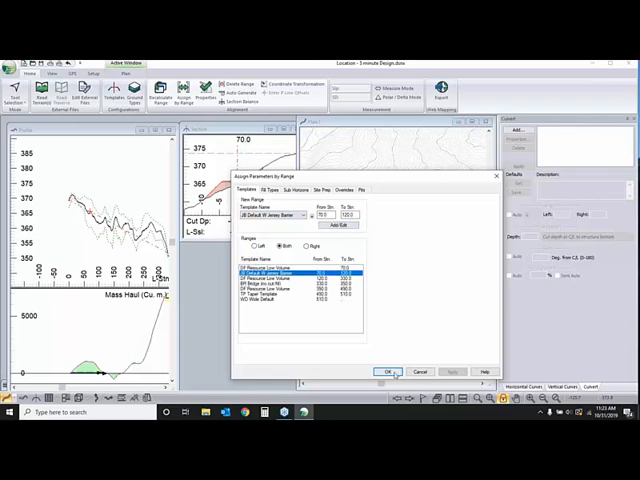
{"action": "left_click", "coordinate": [388, 372]}
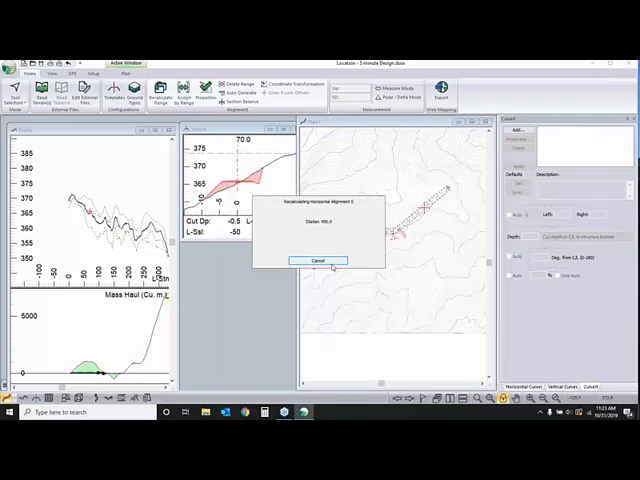
{"action": "left_click", "coordinate": [318, 260]}
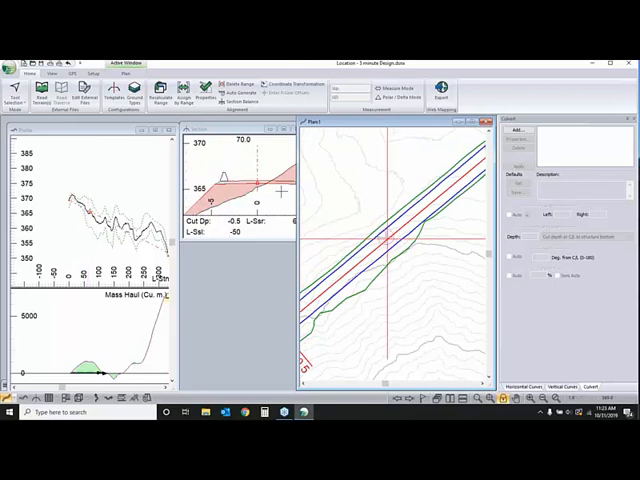
{"action": "mouse_move", "coordinate": [360, 198]}
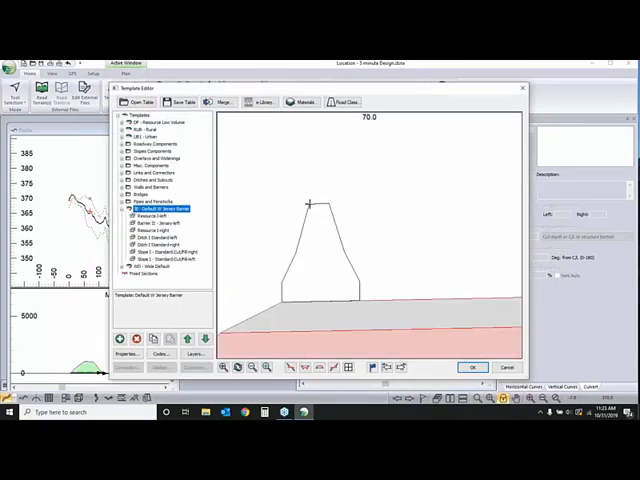
{"action": "mouse_move", "coordinate": [310, 204]}
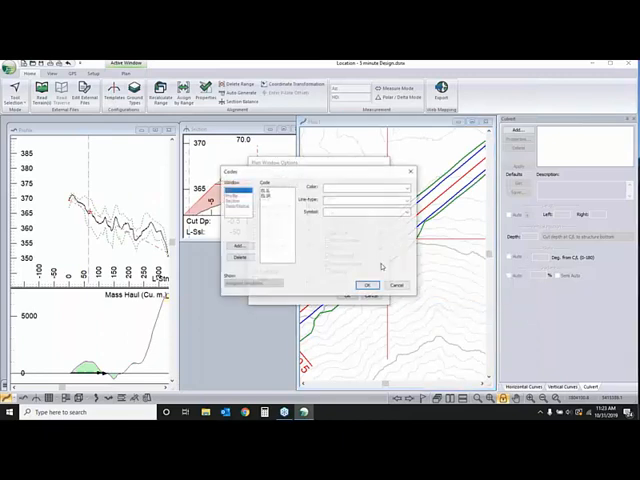
Create a new style entry and give it a line colour and line pattern.
{"action": "left_click", "coordinate": [230, 196]}
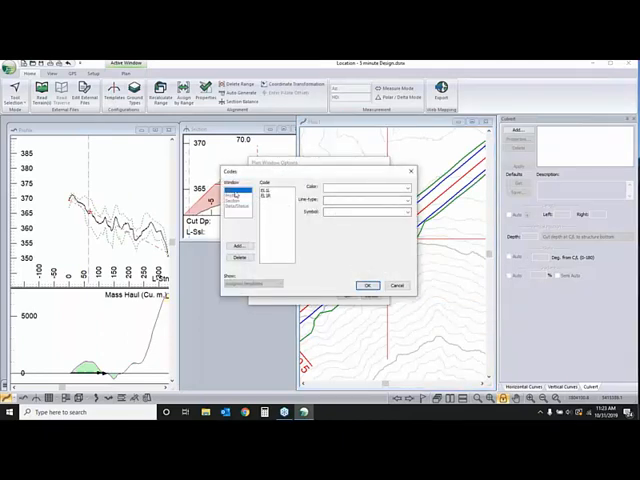
{"action": "left_click", "coordinate": [236, 244]}
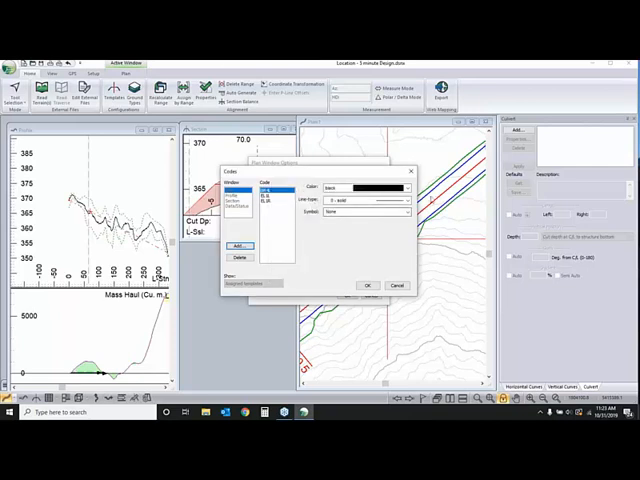
{"action": "left_click", "coordinate": [370, 200]}
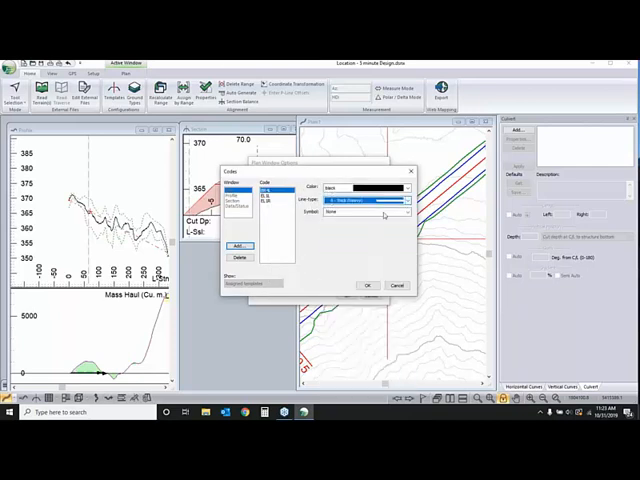
{"action": "left_click", "coordinate": [404, 188]}
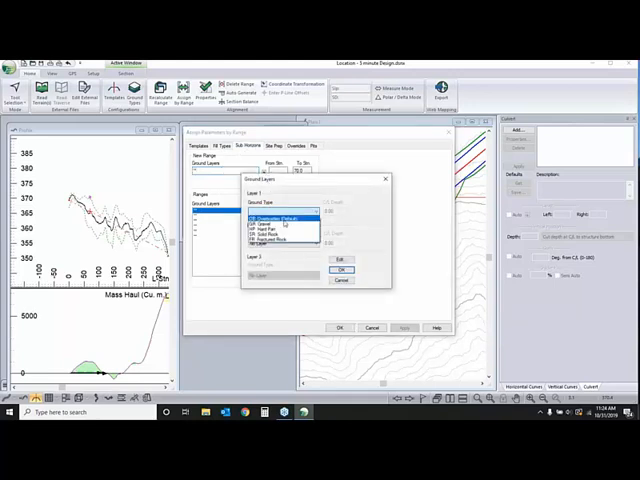
Set the Layer 1 and Layer 2 fill materials and depths, add the range and recalculate.
{"action": "left_click", "coordinate": [280, 220]}
{"action": "type", "text": "2"}
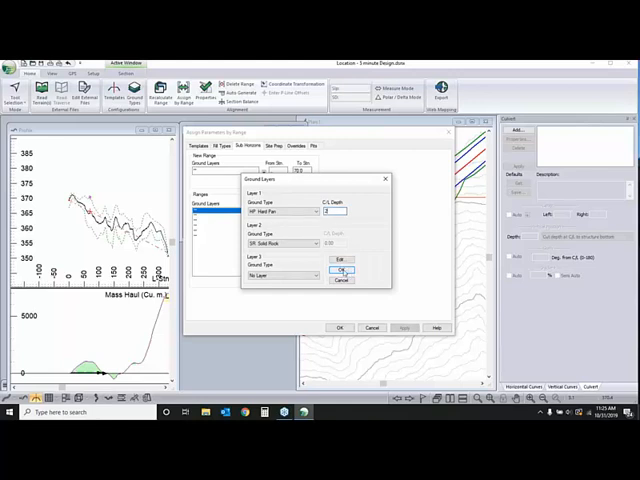
{"action": "left_click", "coordinate": [340, 270]}
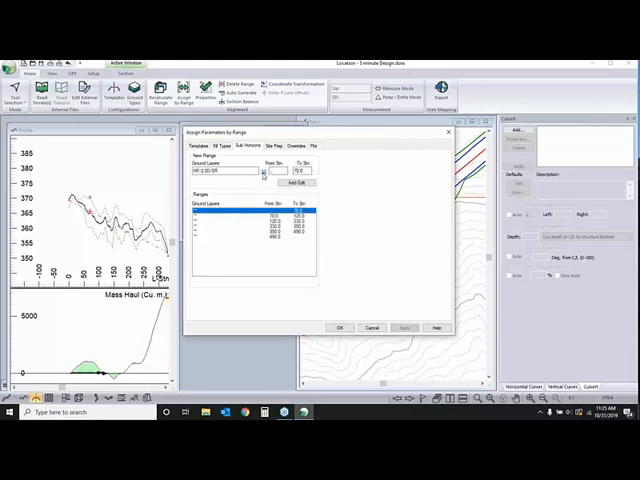
{"action": "left_click", "coordinate": [296, 184]}
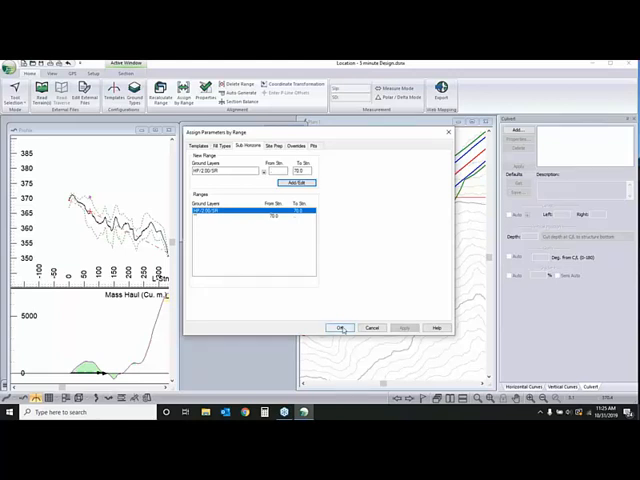
{"action": "left_click", "coordinate": [340, 328]}
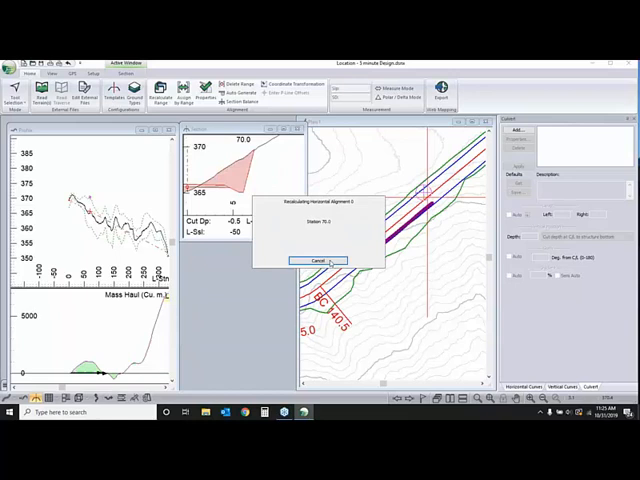
{"action": "left_click", "coordinate": [312, 260]}
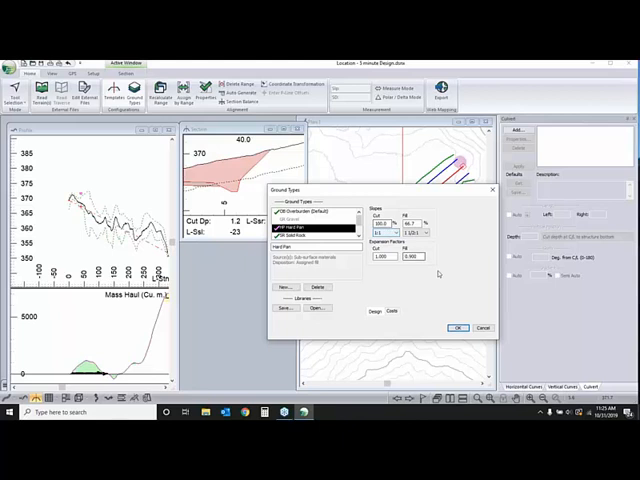
Select an existing ground type and start a new ground type entry from it.
{"action": "left_click", "coordinate": [300, 236]}
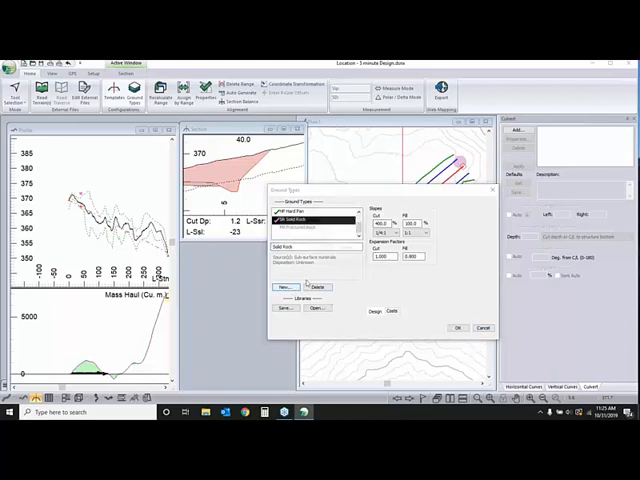
{"action": "left_click", "coordinate": [284, 288]}
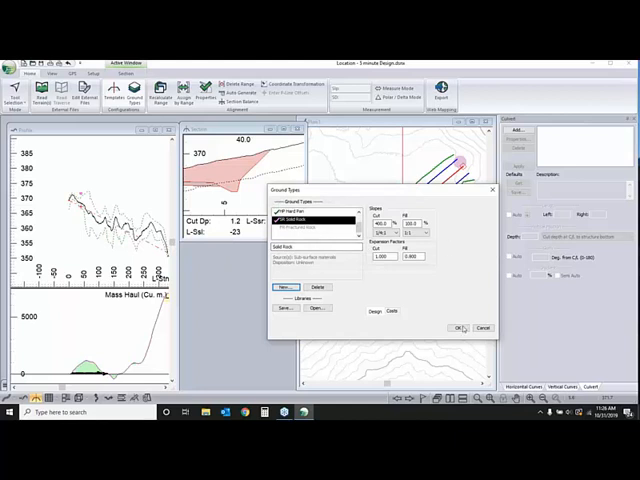
Finish the ground types, then set Site Prep stripping for the range and recalculate.
{"action": "left_click", "coordinate": [458, 328]}
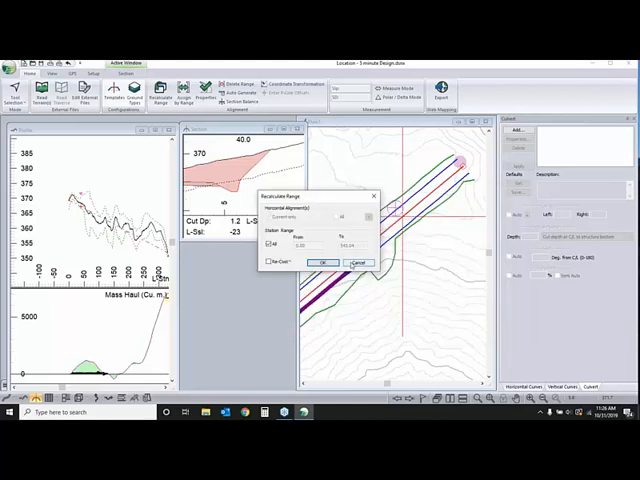
{"action": "left_click", "coordinate": [322, 260]}
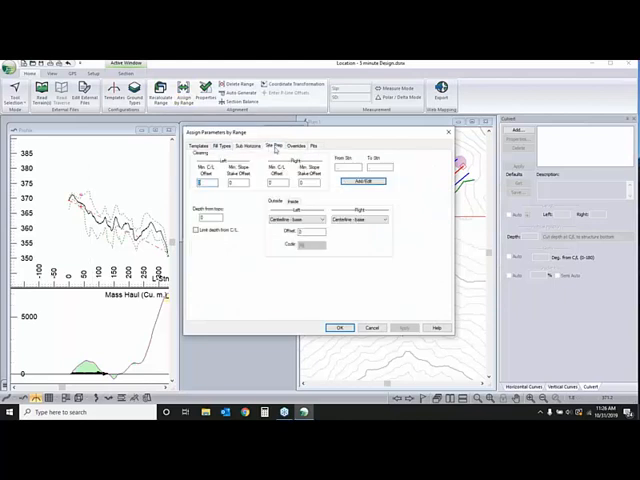
{"action": "left_click", "coordinate": [364, 180]}
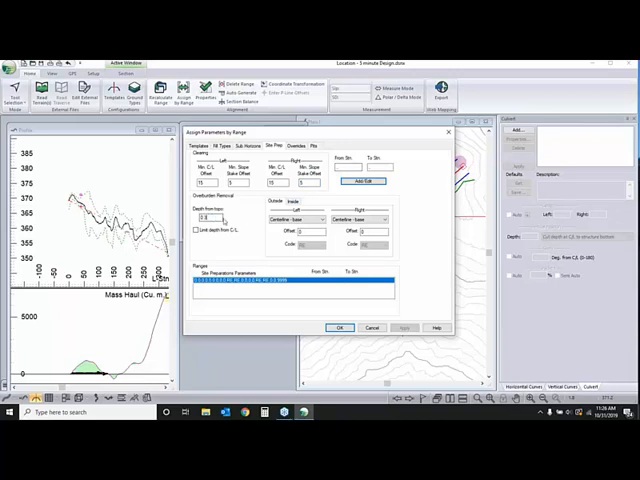
{"action": "left_click", "coordinate": [318, 220]}
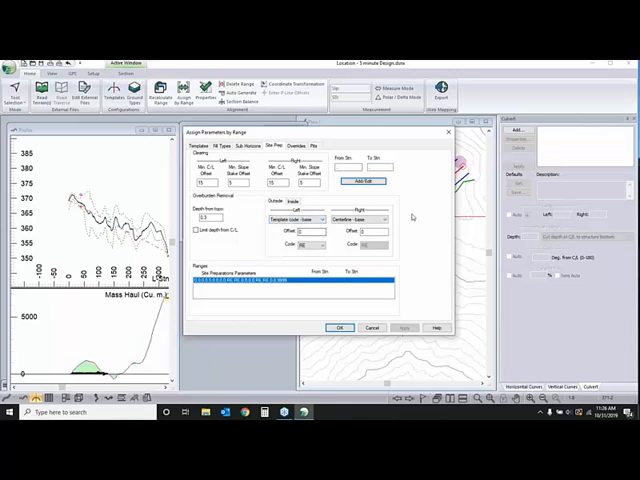
{"action": "left_click", "coordinate": [370, 218]}
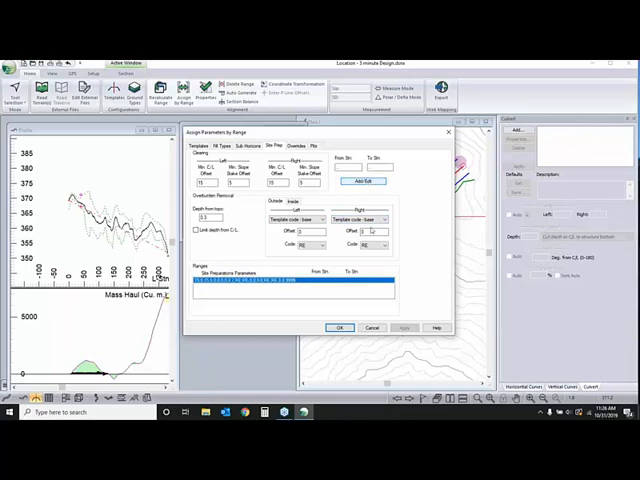
{"action": "left_click", "coordinate": [340, 328]}
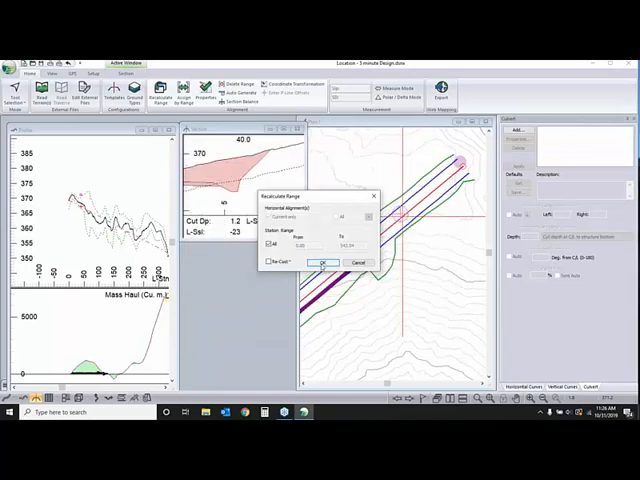
{"action": "left_click", "coordinate": [324, 262]}
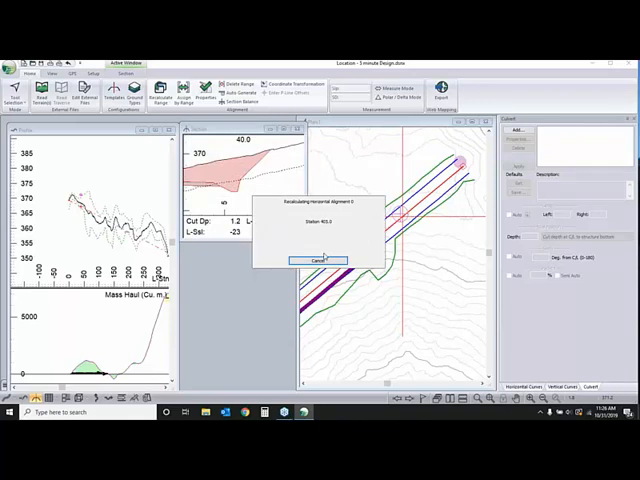
{"action": "left_click", "coordinate": [316, 260]}
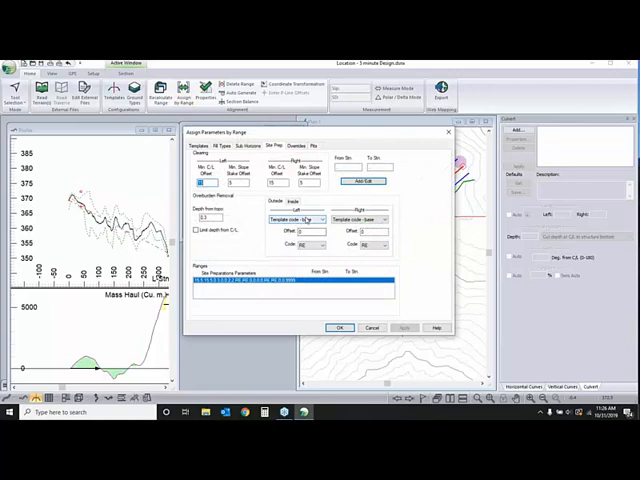
Adjust the stripping option again, confirm the station range and let the design reprocess.
{"action": "left_click", "coordinate": [298, 218]}
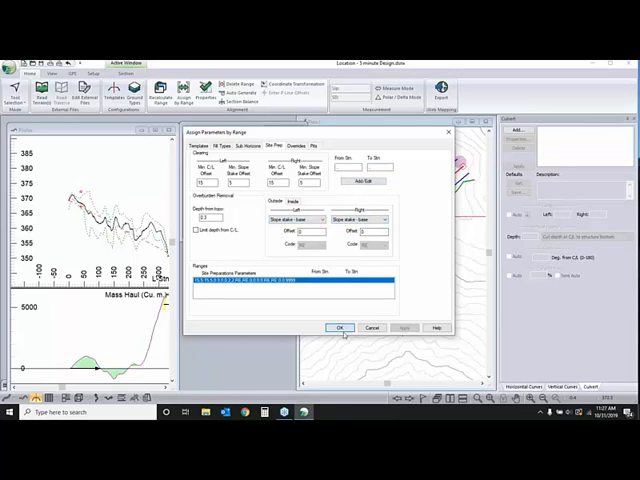
{"action": "left_click", "coordinate": [340, 328]}
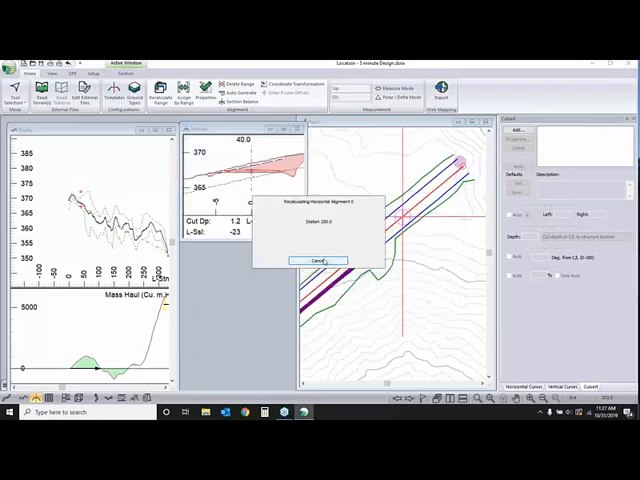
{"action": "left_click", "coordinate": [318, 260]}
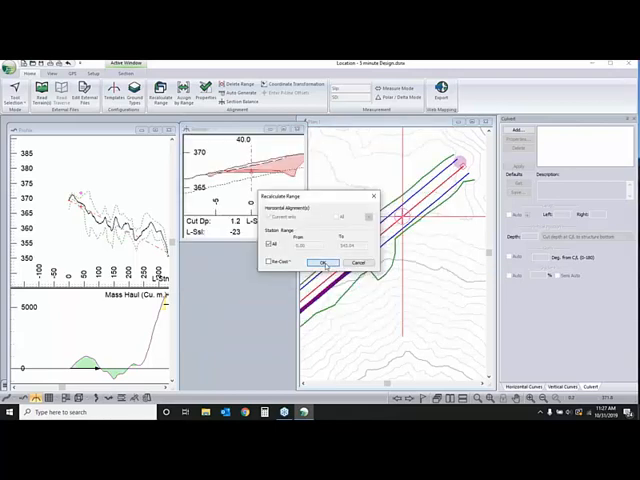
{"action": "left_click", "coordinate": [324, 264]}
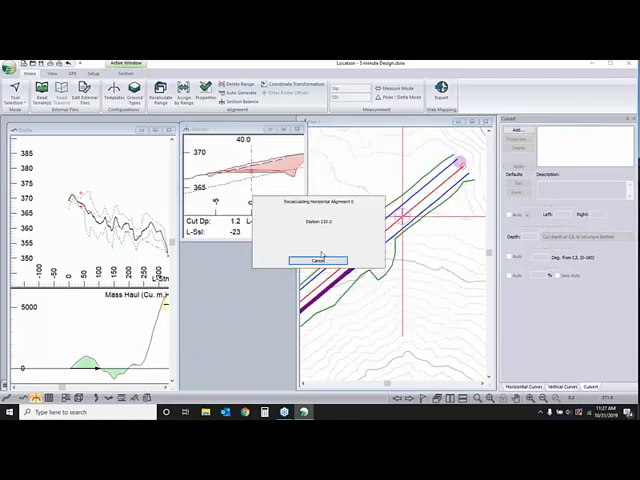
{"action": "left_click", "coordinate": [318, 260]}
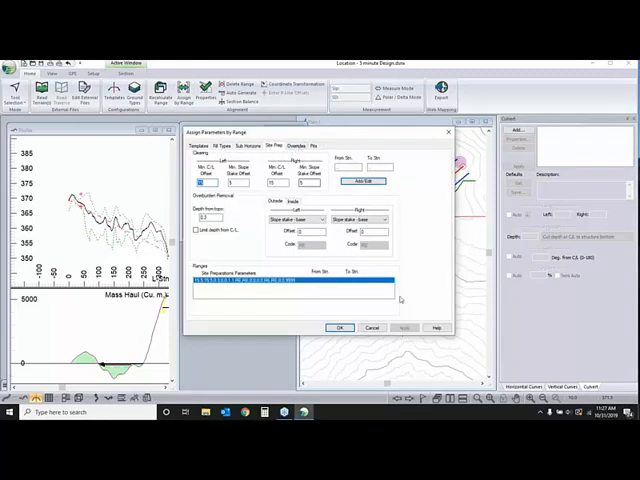
Close the range parameter settings after checking the Site Prep assignment.
{"action": "left_click", "coordinate": [340, 328]}
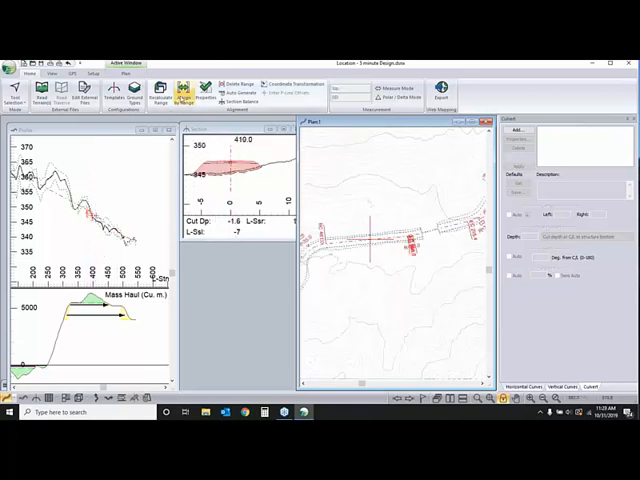
Choose surfacing-width parameters from the Overrides list for the pullout range.
{"action": "left_click", "coordinate": [182, 90]}
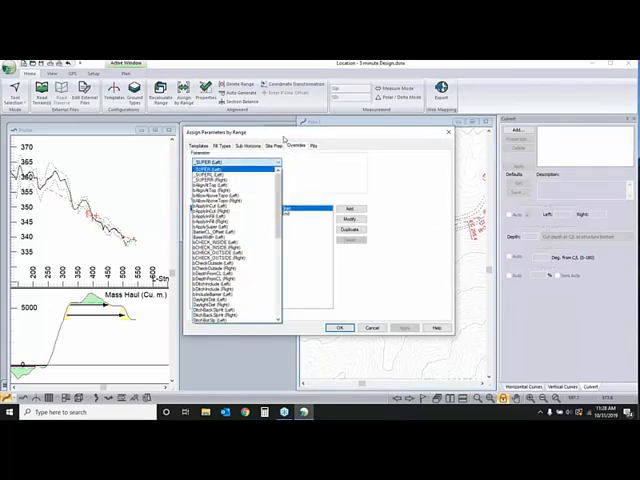
{"action": "left_click", "coordinate": [232, 160]}
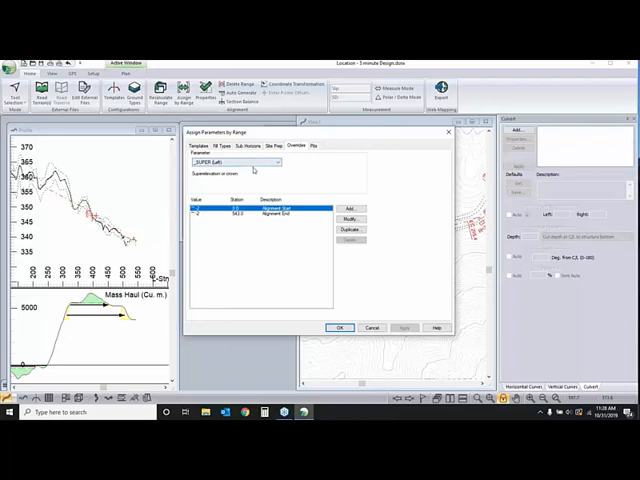
{"action": "left_click", "coordinate": [276, 160]}
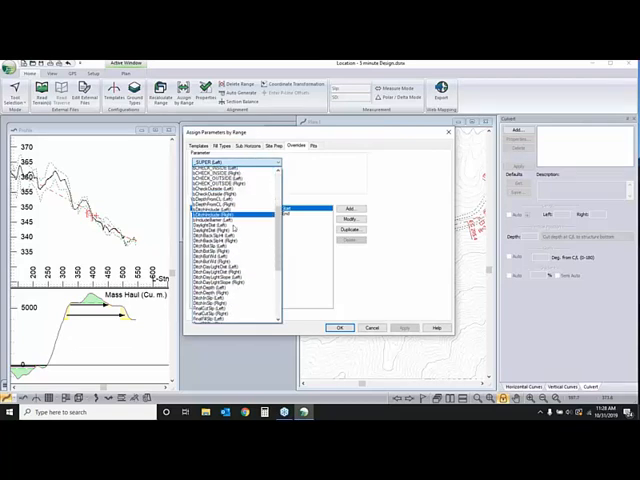
{"action": "scroll", "scroll_direction": "down", "scroll_amount": 3}
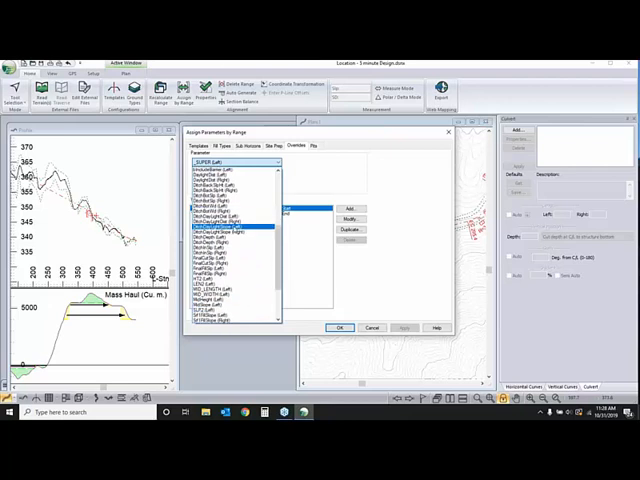
{"action": "scroll", "scroll_direction": "down", "scroll_amount": 3}
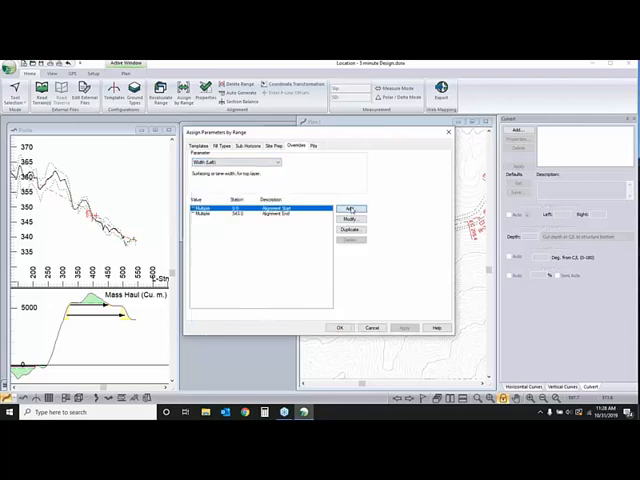
Add a surfacing-width override and give it the widened pullout value.
{"action": "left_click", "coordinate": [350, 208]}
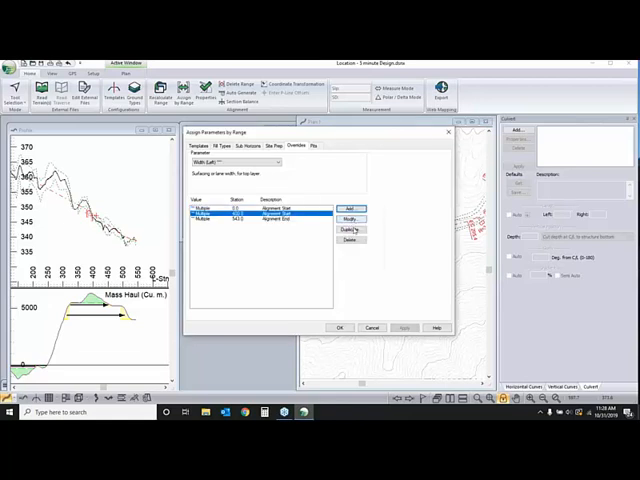
{"action": "left_click", "coordinate": [348, 208]}
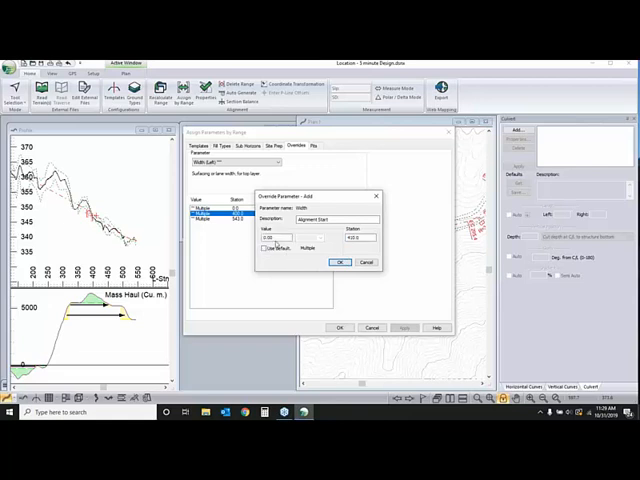
{"action": "left_click", "coordinate": [276, 238]}
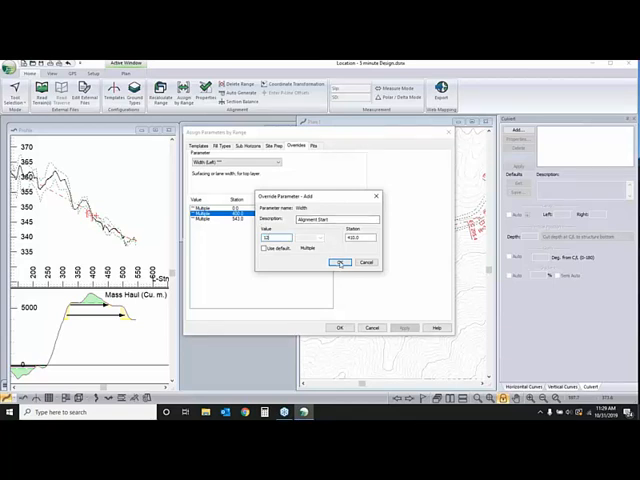
{"action": "left_click", "coordinate": [340, 262]}
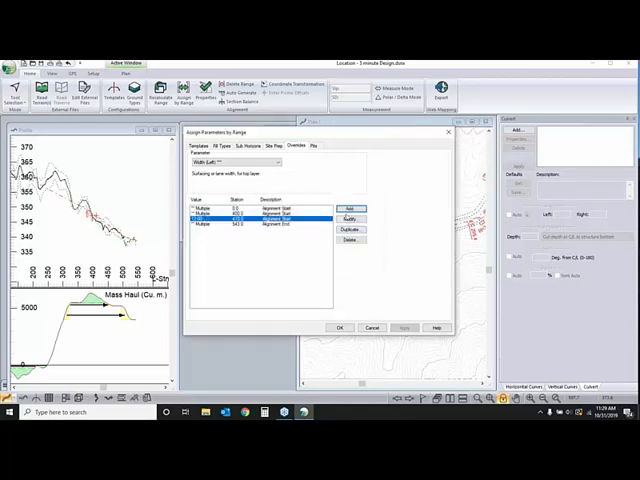
Set the remaining width override to its widened value and accept the override set.
{"action": "left_click", "coordinate": [350, 208]}
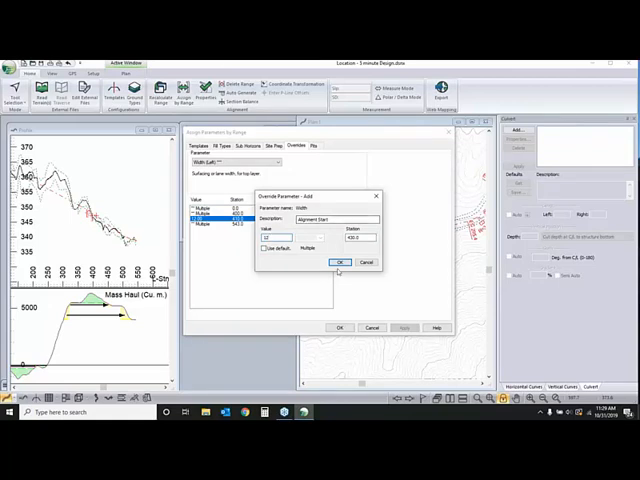
{"action": "left_click", "coordinate": [340, 262]}
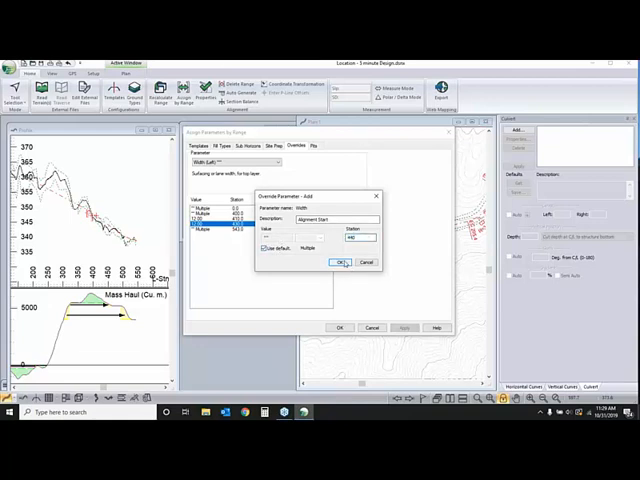
{"action": "left_click", "coordinate": [338, 262]}
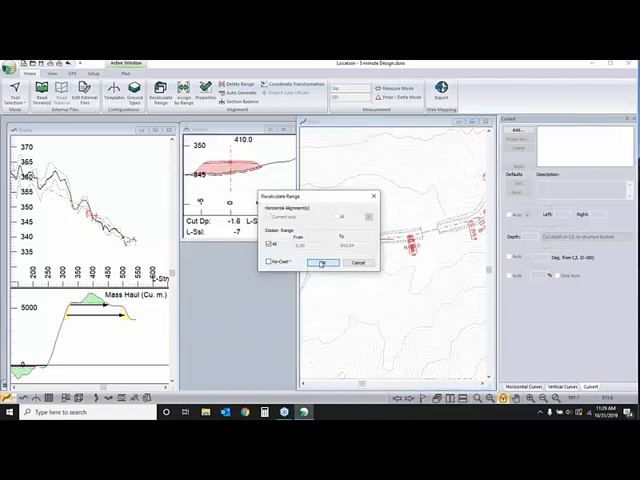
Confirm the station range at the first pullout and begin assigning overrides at the second station.
{"action": "left_click", "coordinate": [322, 262]}
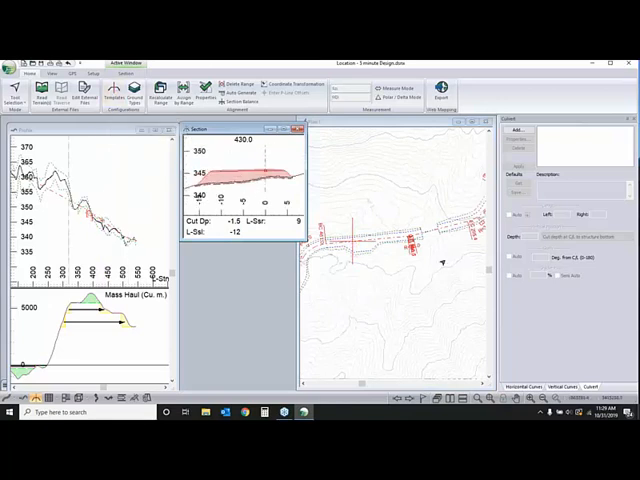
{"action": "left_click", "coordinate": [184, 90]}
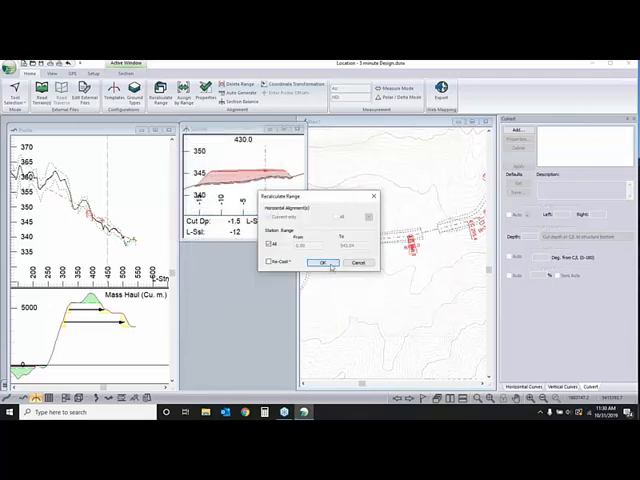
Confirm the Select/Add Range station range so the second pullout is widened.
{"action": "left_click", "coordinate": [324, 262]}
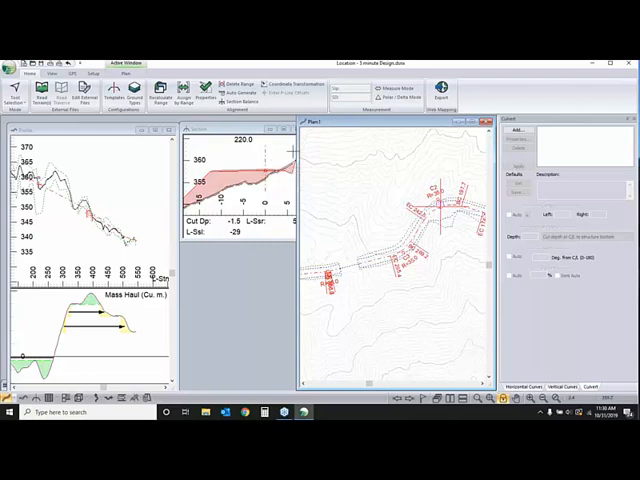
{"action": "mouse_move", "coordinate": [184, 90]}
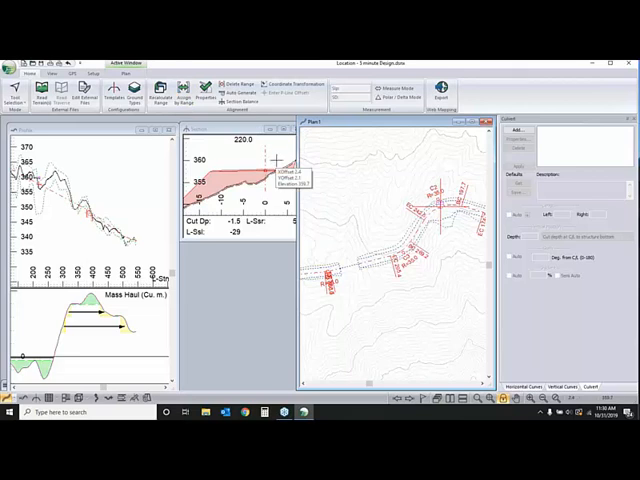
{"action": "mouse_move", "coordinate": [184, 90]}
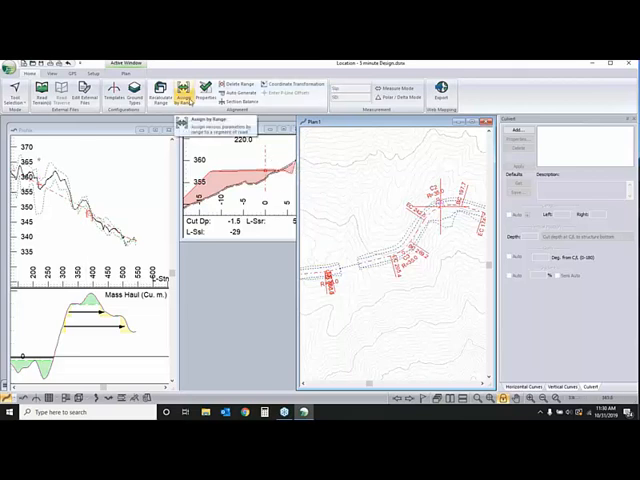